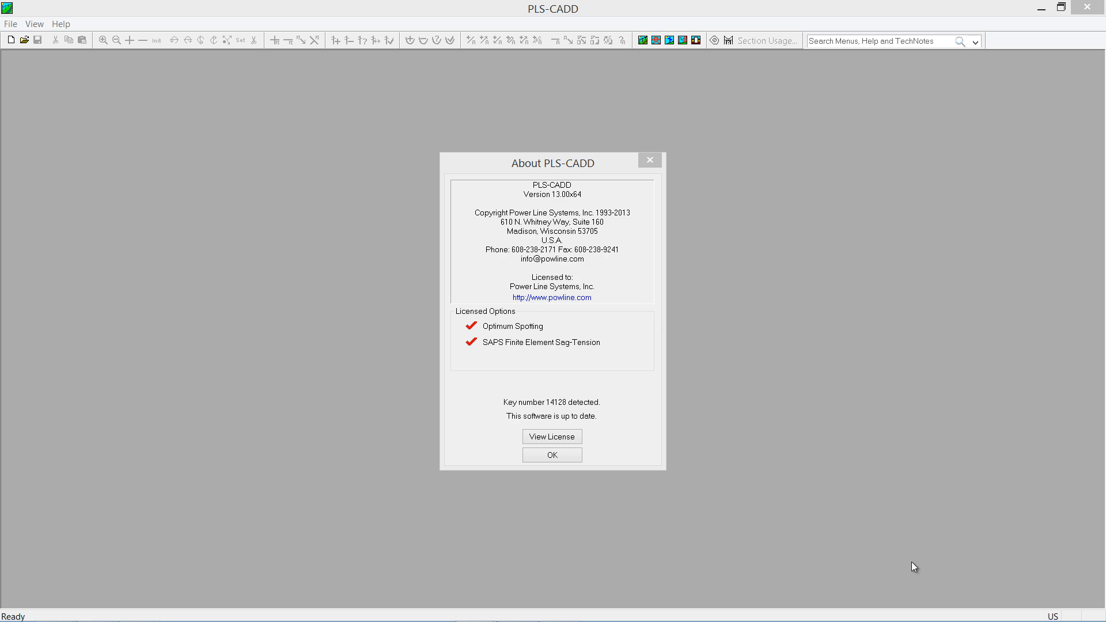
{"action": "mouse_move", "coordinate": [697, 422]}
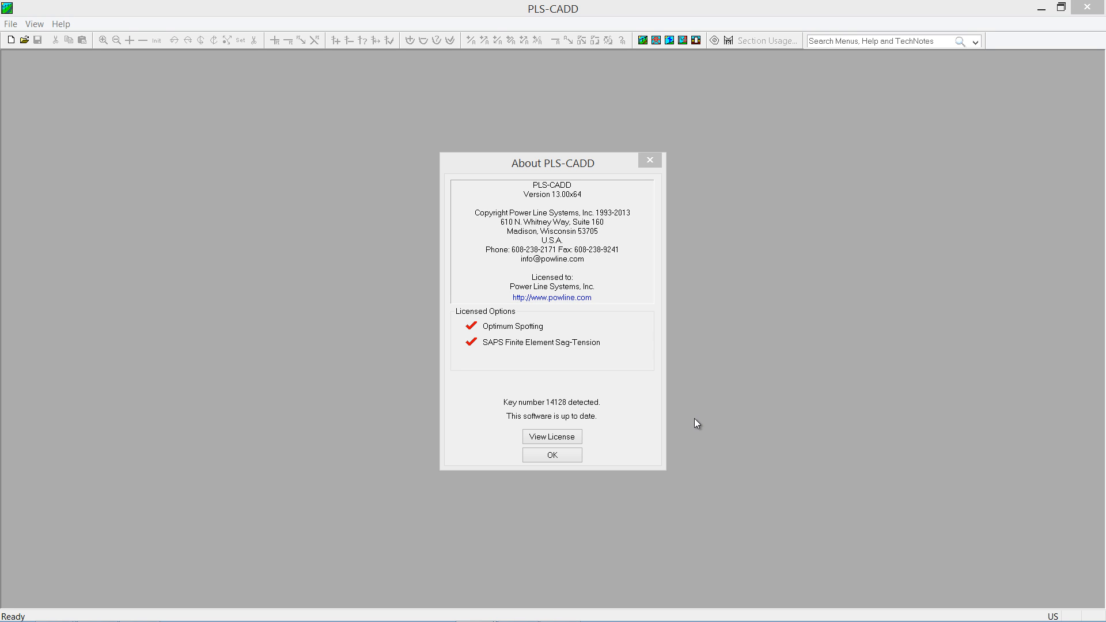
{"action": "mouse_move", "coordinate": [409, 157]}
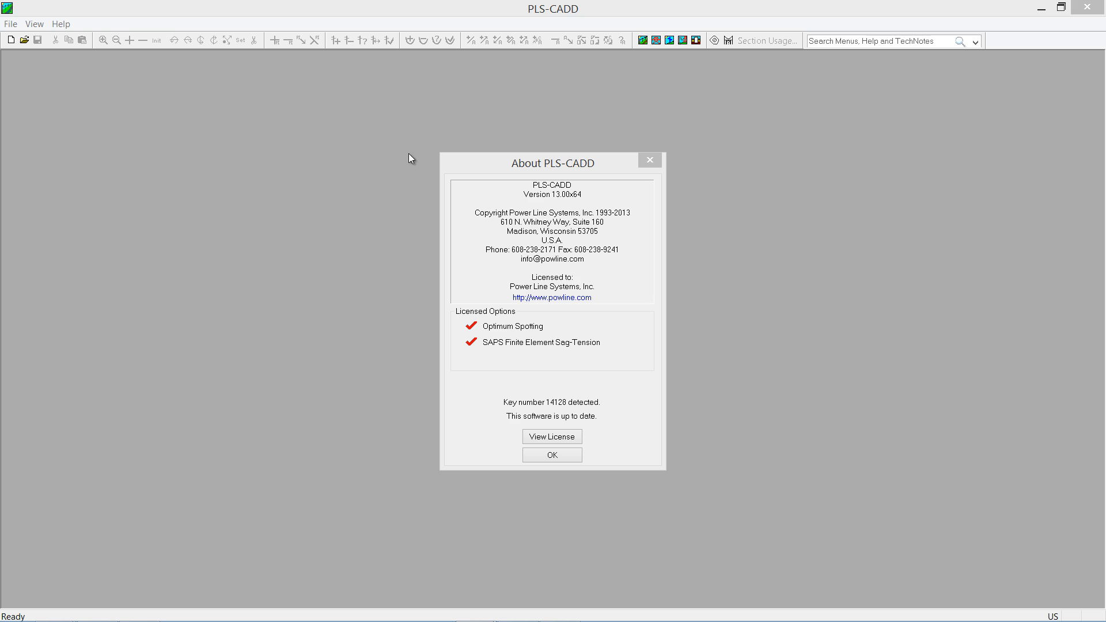
Dismiss the About PLS-CADD box to reveal the demo.xyz profile view
{"action": "left_click", "coordinate": [552, 454]}
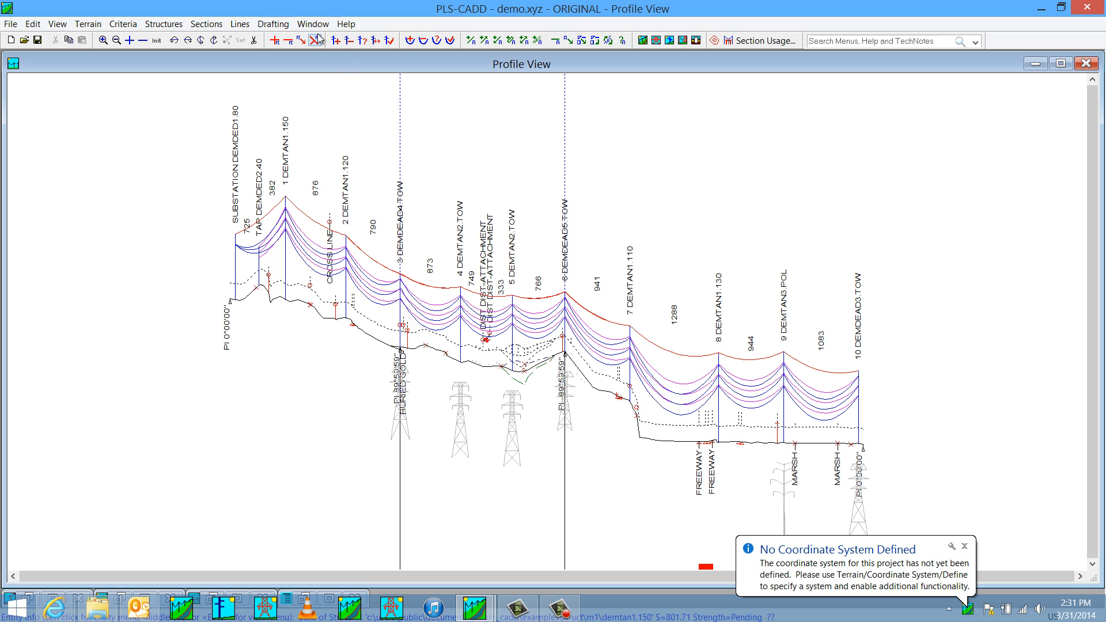
Show the demo line in a maximized 3D view and pull down the Sections menu
{"action": "left_click", "coordinate": [313, 41]}
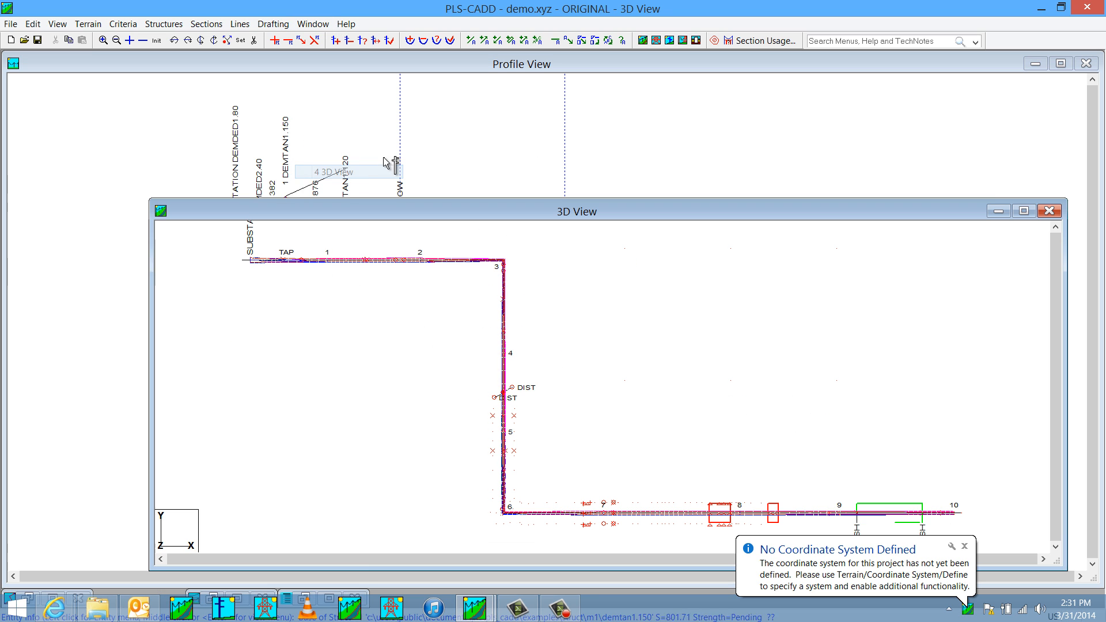
{"action": "left_click", "coordinate": [1023, 210]}
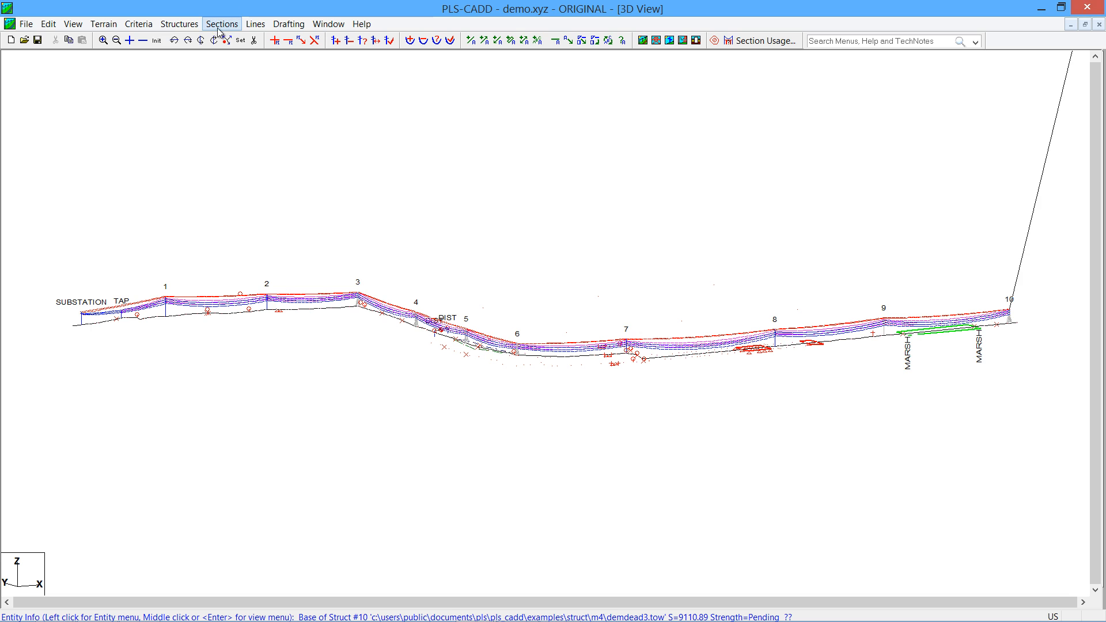
{"action": "left_click", "coordinate": [221, 23]}
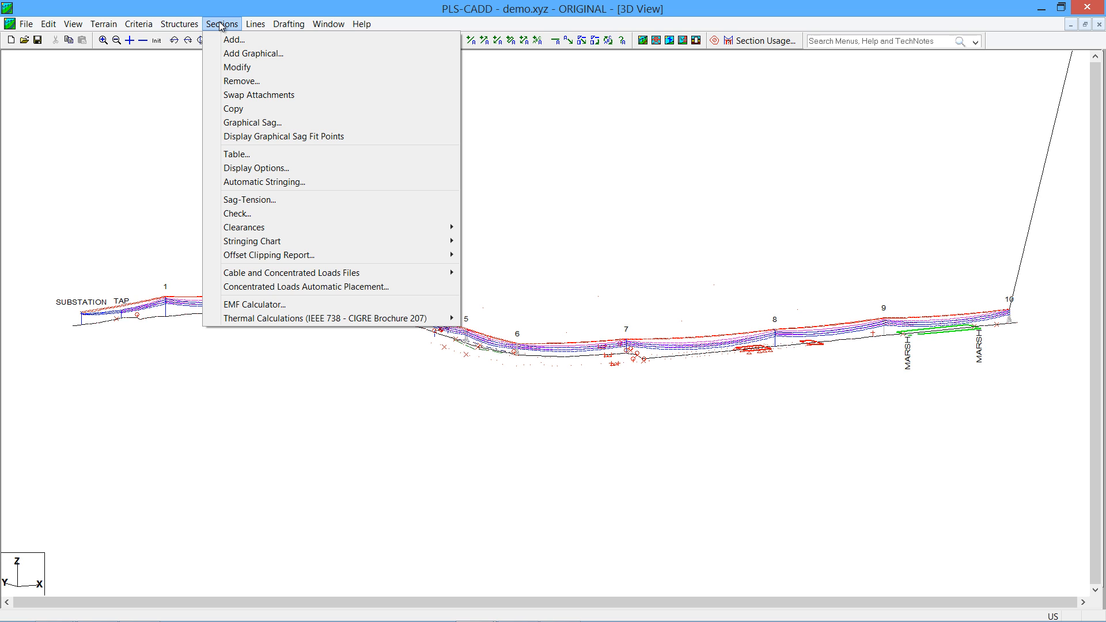
{"action": "mouse_move", "coordinate": [235, 154]}
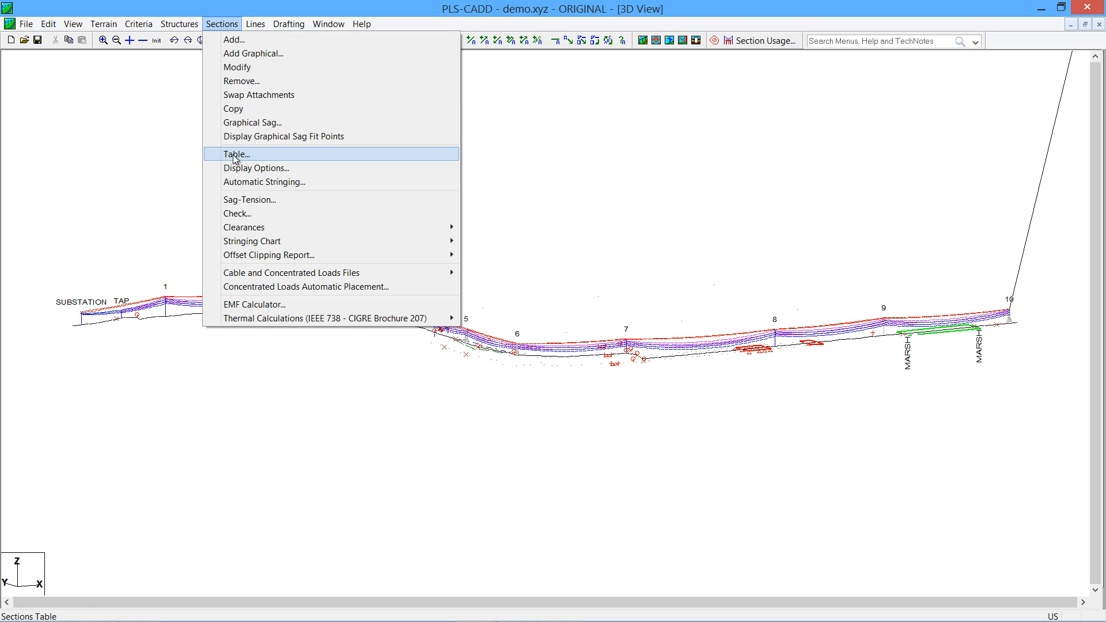
Apply Delete to all thirteen sections in the Sections table using Copy & Fill Column
{"action": "left_click", "coordinate": [235, 154]}
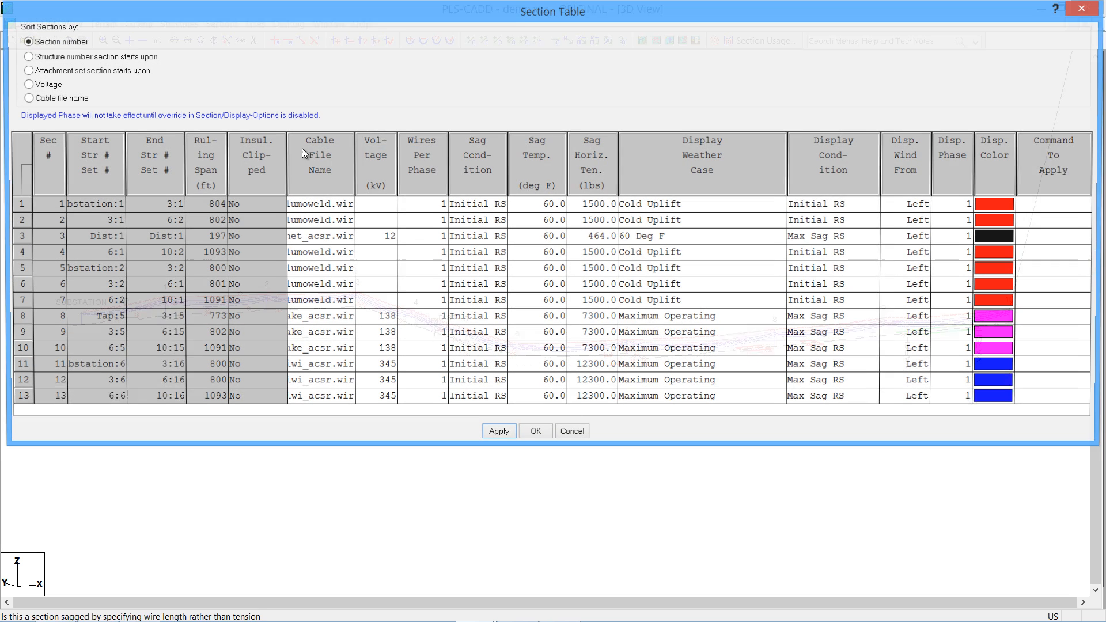
{"action": "left_click", "coordinate": [1056, 204]}
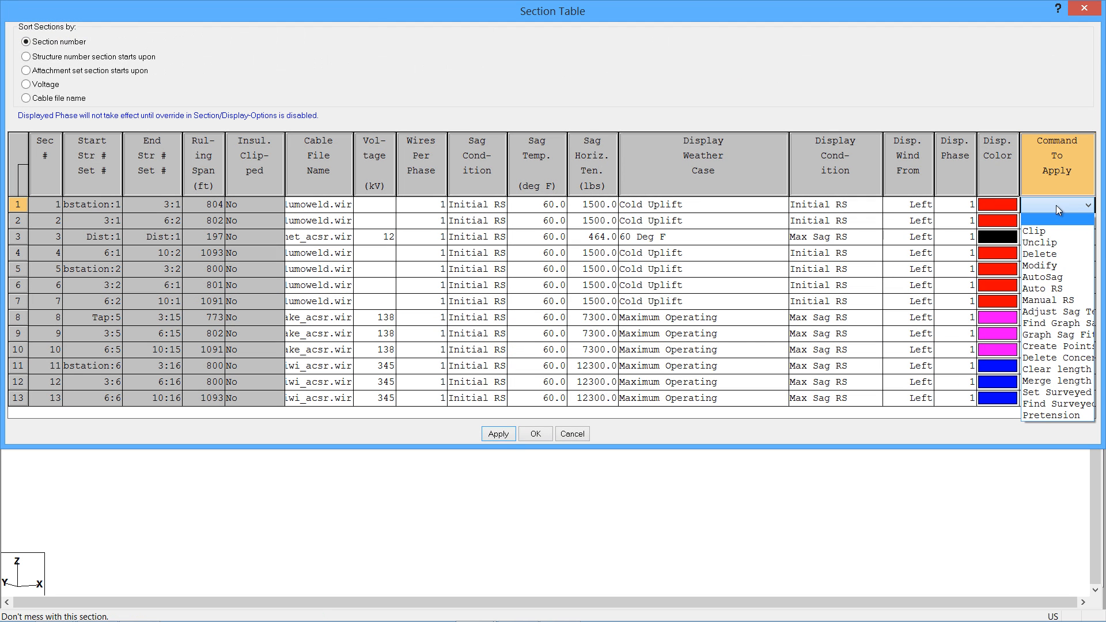
{"action": "left_click", "coordinate": [1040, 254]}
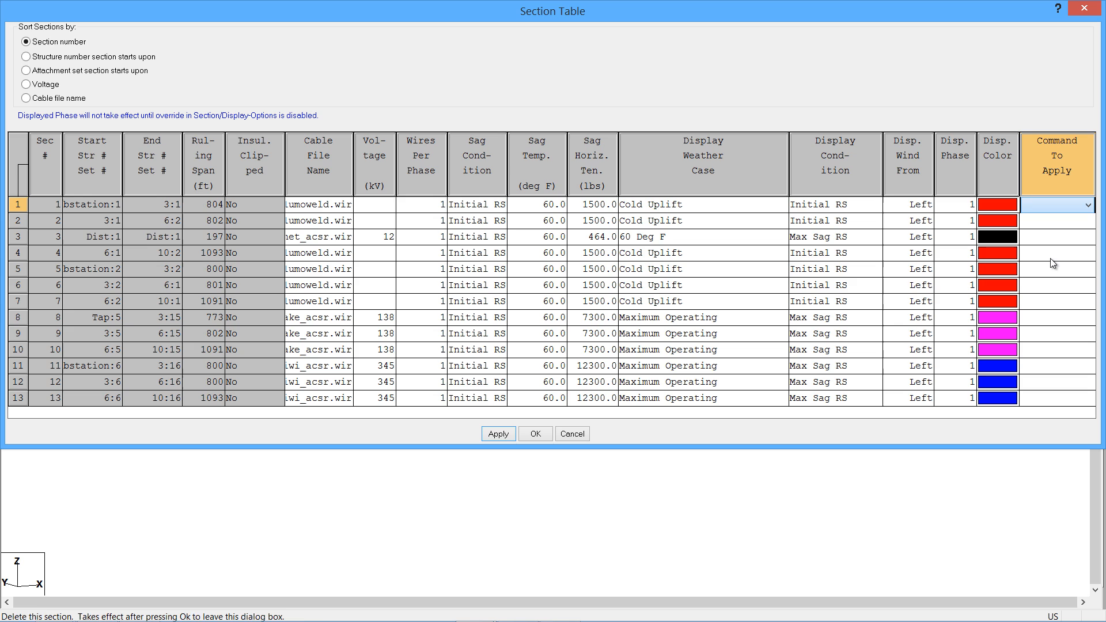
{"action": "left_click", "coordinate": [1056, 205]}
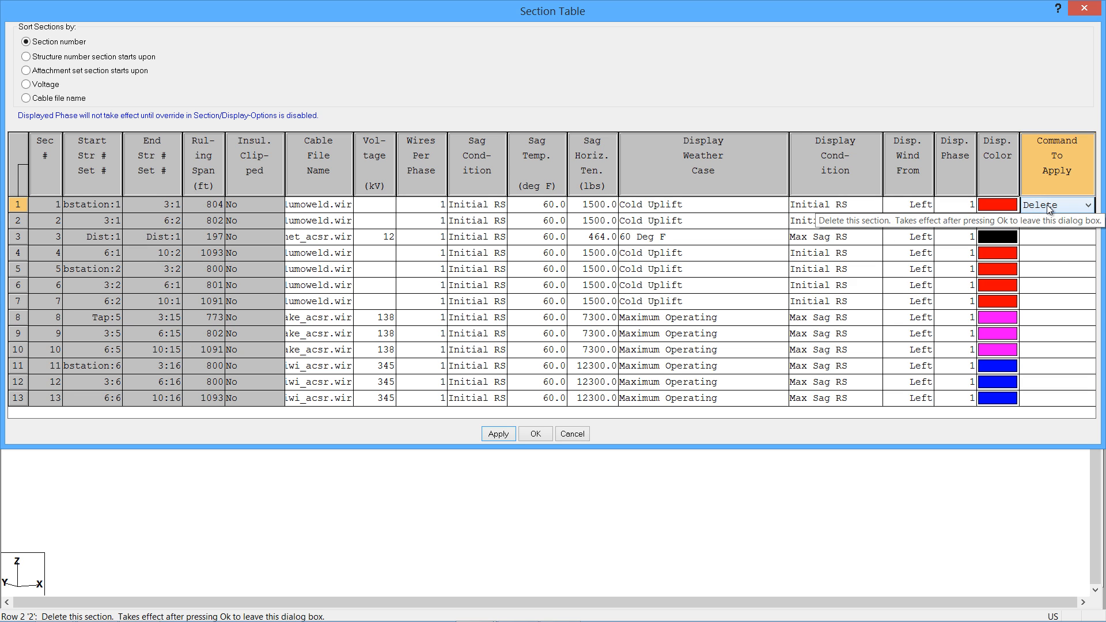
{"action": "right_click", "coordinate": [1056, 204]}
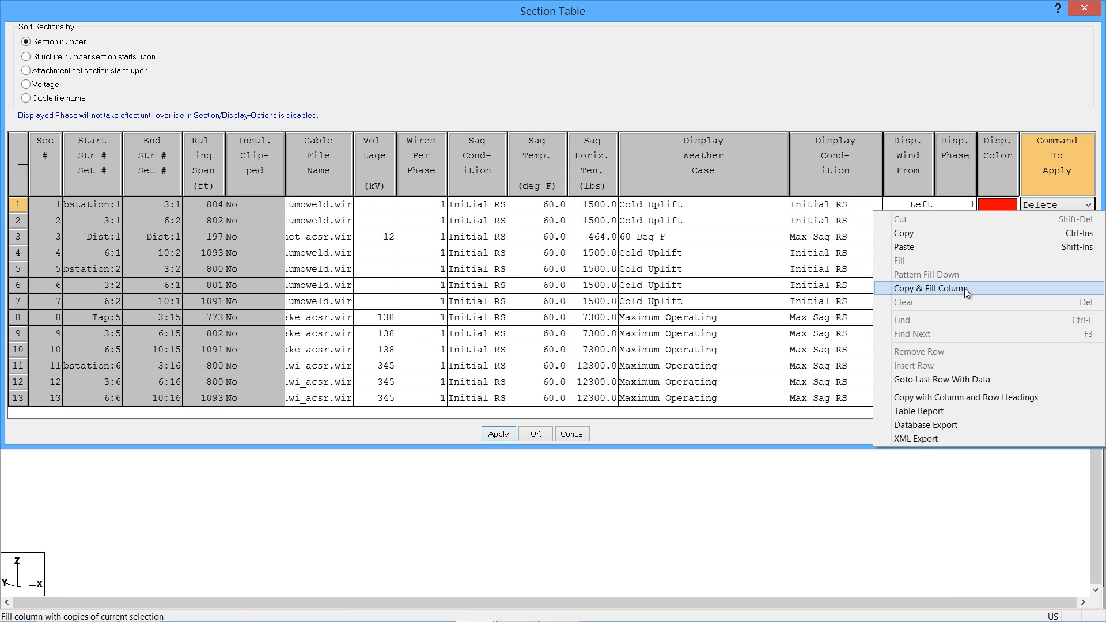
{"action": "left_click", "coordinate": [931, 288]}
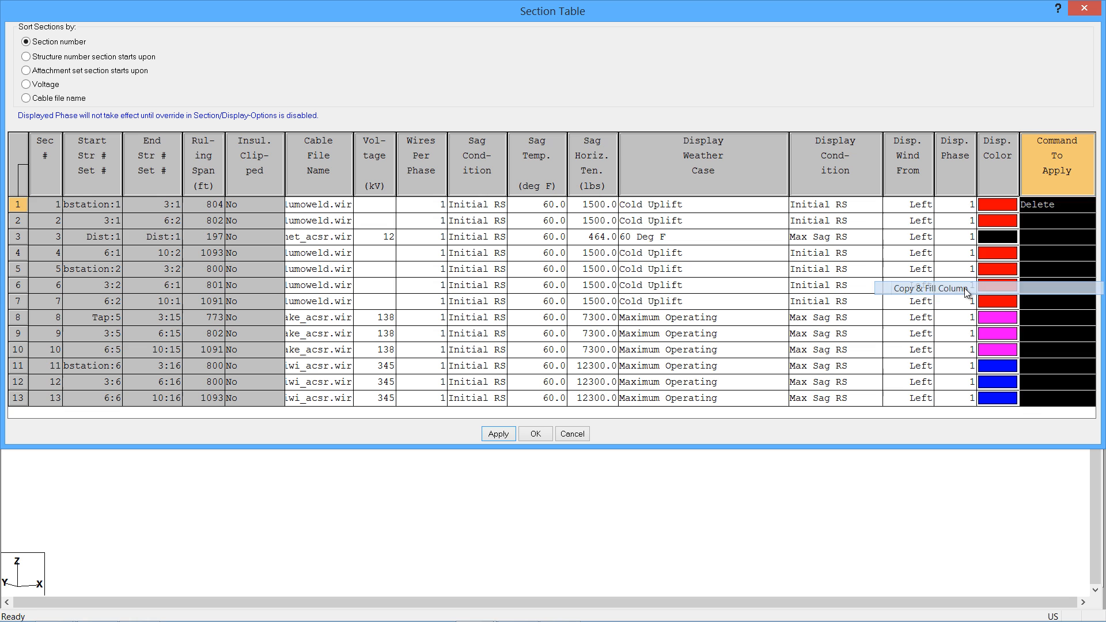
{"action": "left_click", "coordinate": [534, 433]}
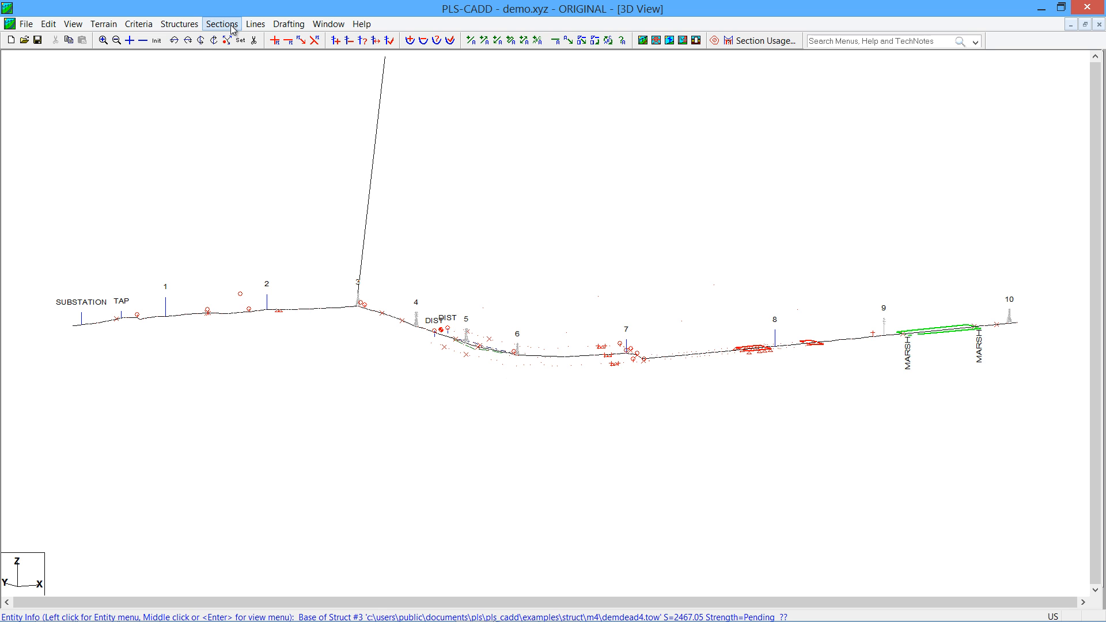
Try Sections > Add, mark a point in the 3D view, and reopen the Sections menu
{"action": "left_click", "coordinate": [221, 24]}
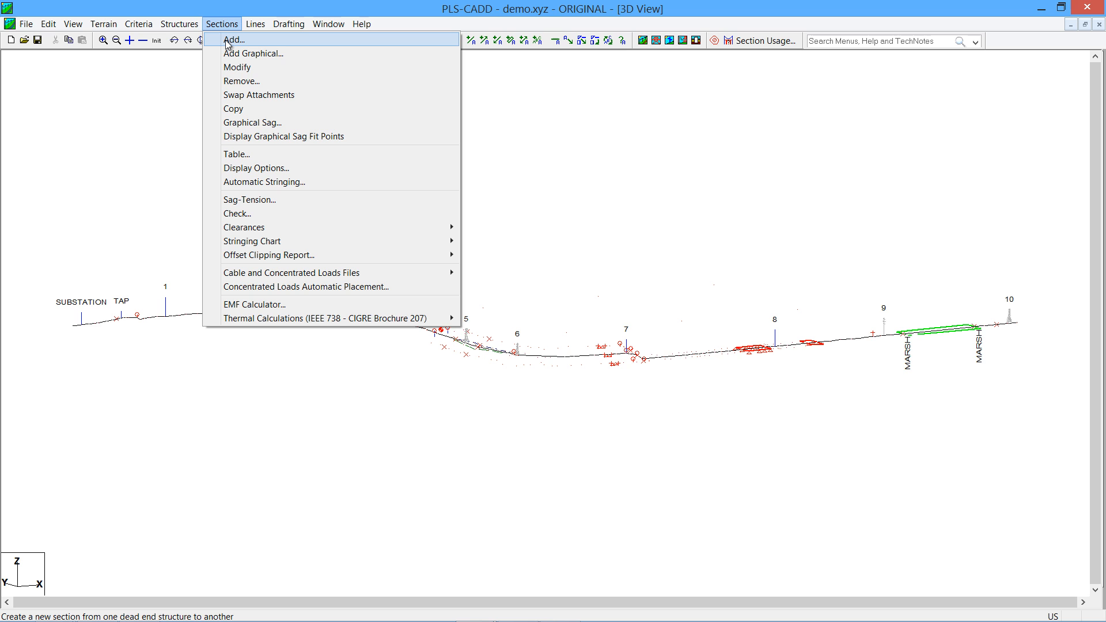
{"action": "left_click", "coordinate": [234, 40]}
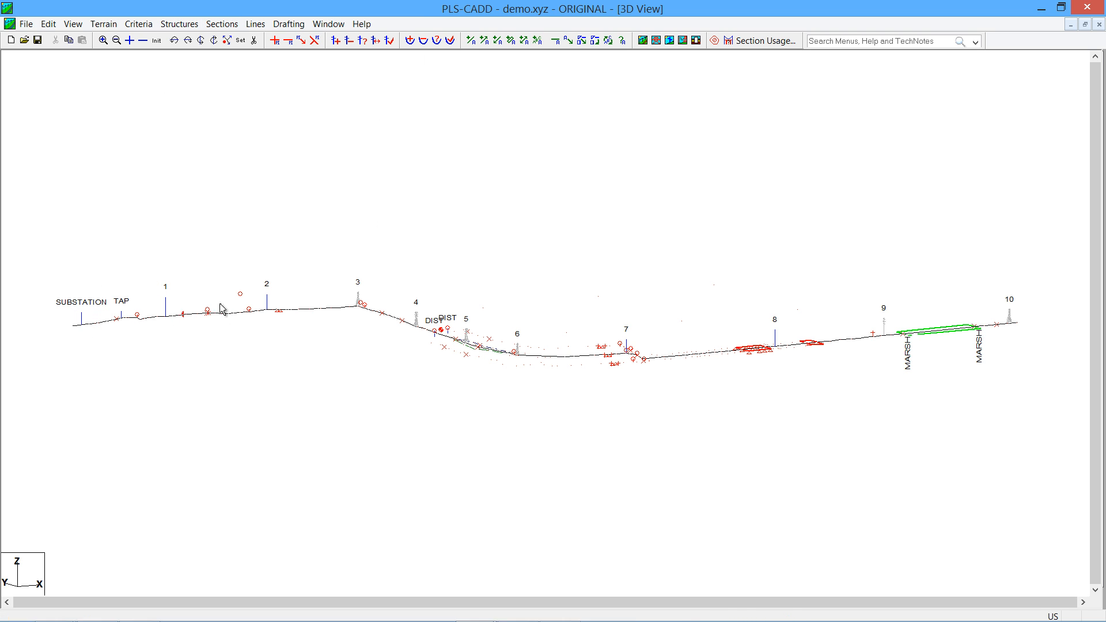
{"action": "left_click", "coordinate": [309, 309]}
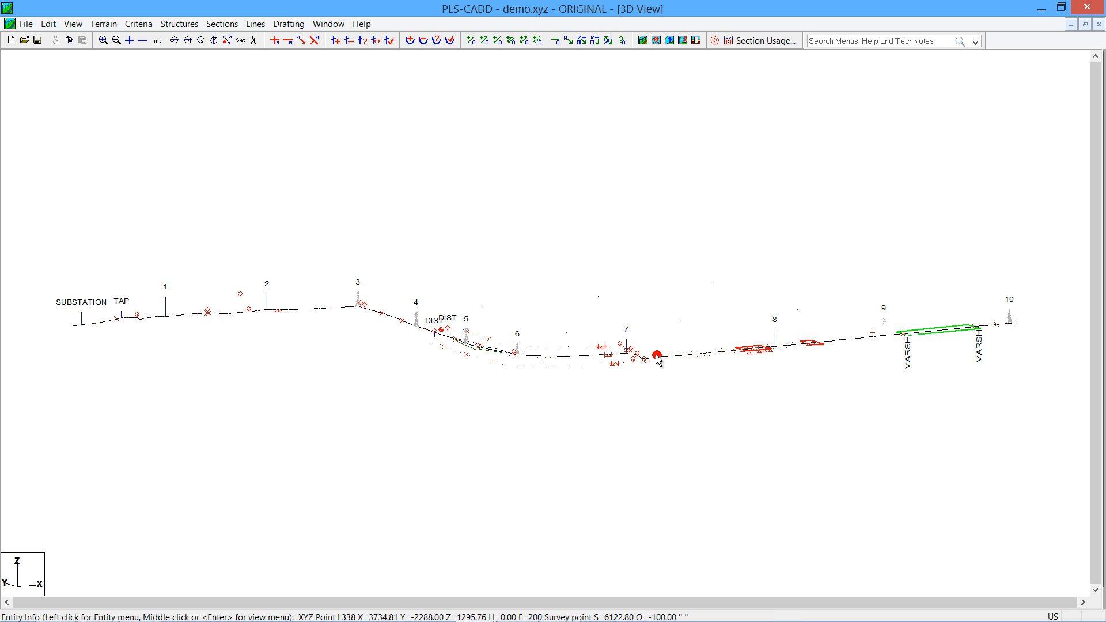
{"action": "left_click", "coordinate": [222, 23]}
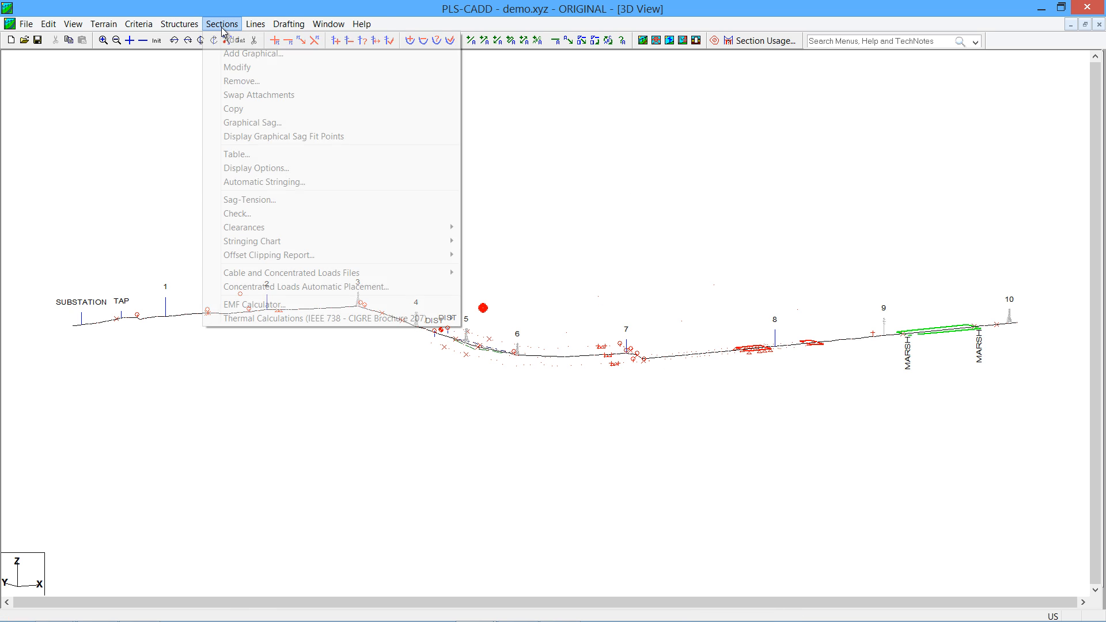
{"action": "mouse_move", "coordinate": [253, 54]}
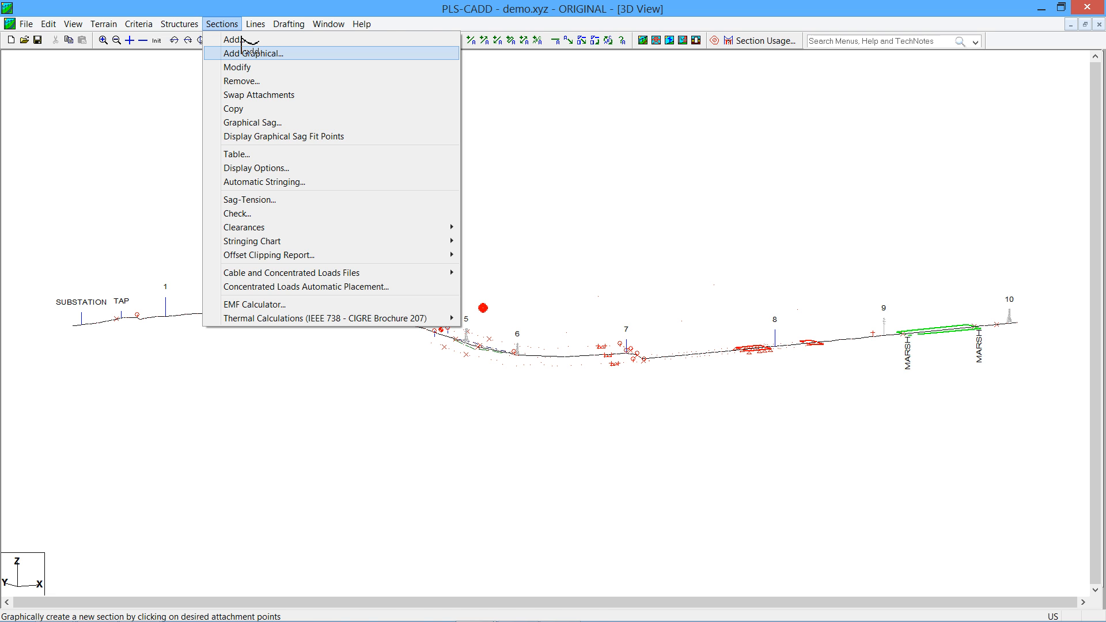
Start Add Graphical stringing at the substation dead-end, attaching at structures 1, 3 and 6
{"action": "left_click", "coordinate": [253, 53]}
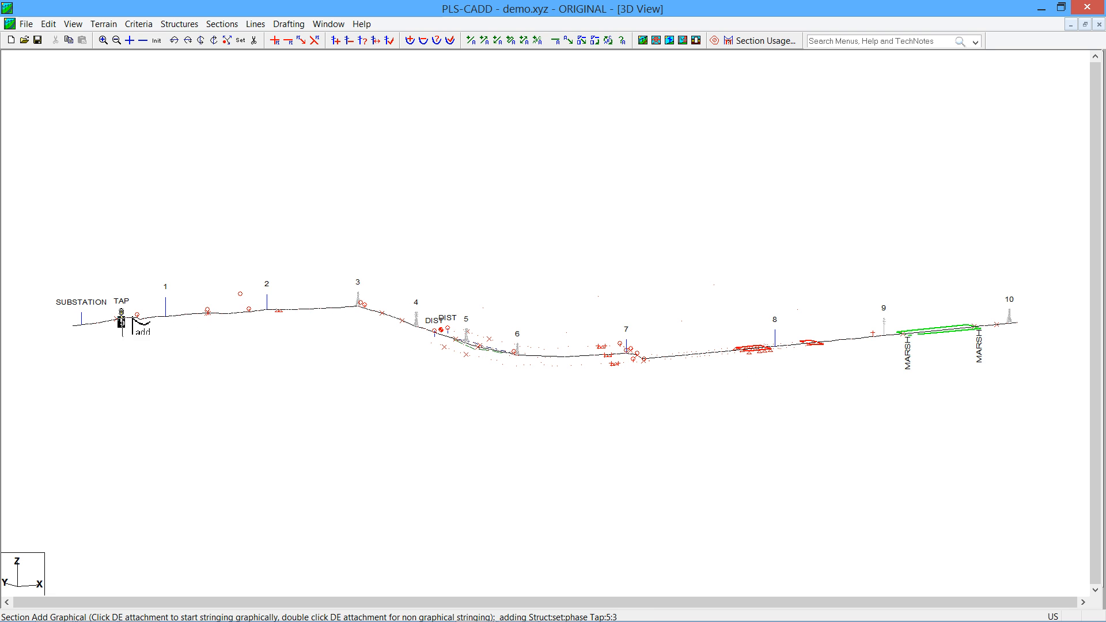
{"action": "left_click", "coordinate": [267, 304]}
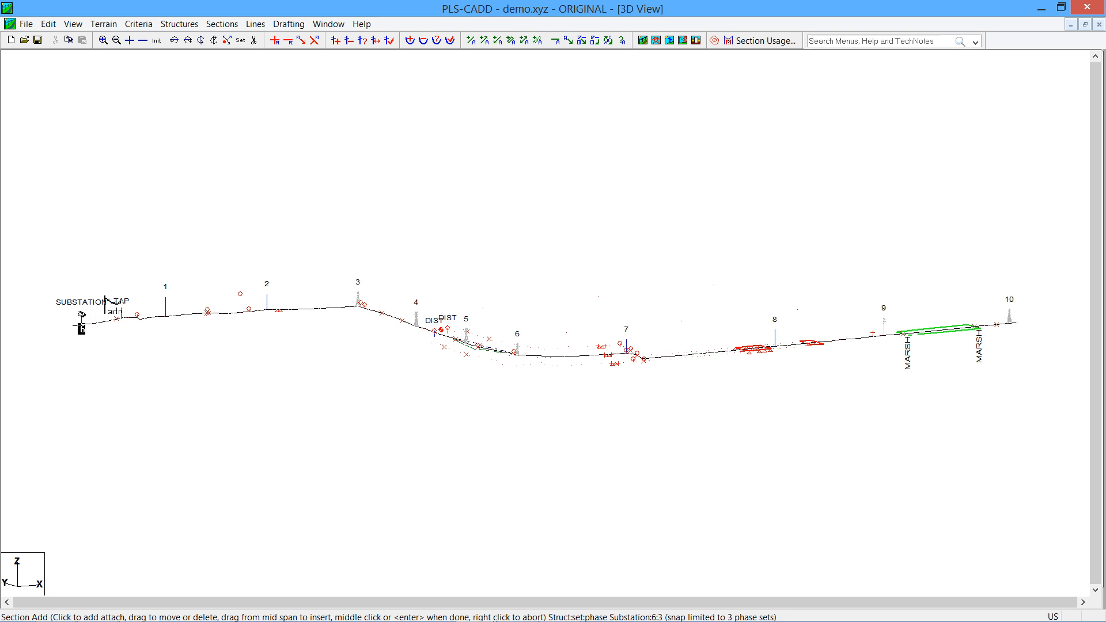
{"action": "left_click", "coordinate": [165, 300]}
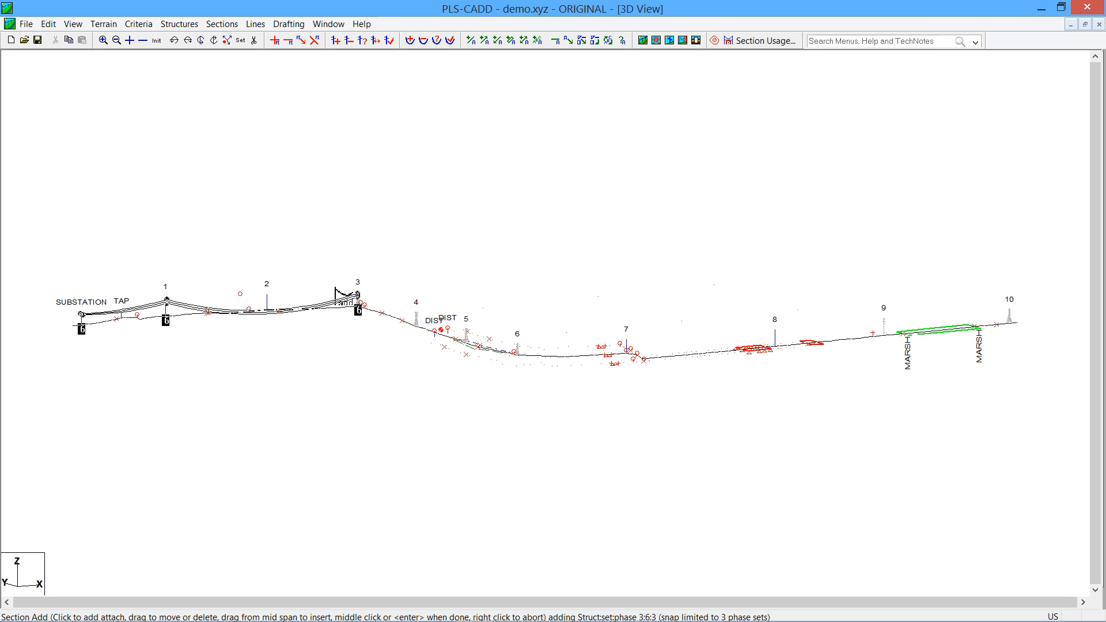
{"action": "left_click", "coordinate": [416, 318]}
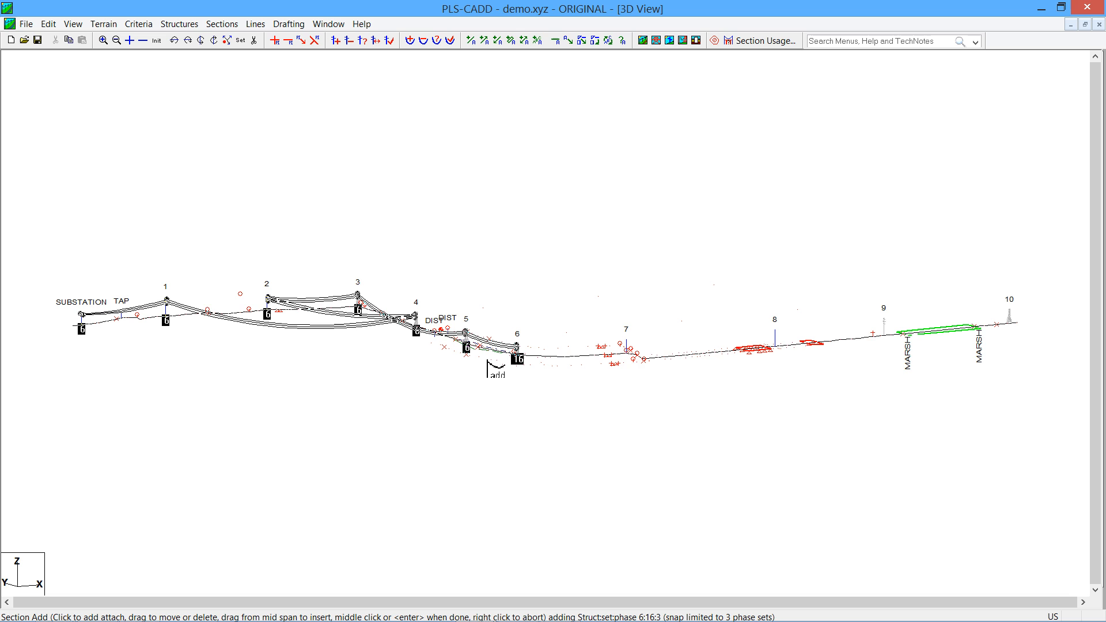
{"action": "left_click", "coordinate": [518, 359]}
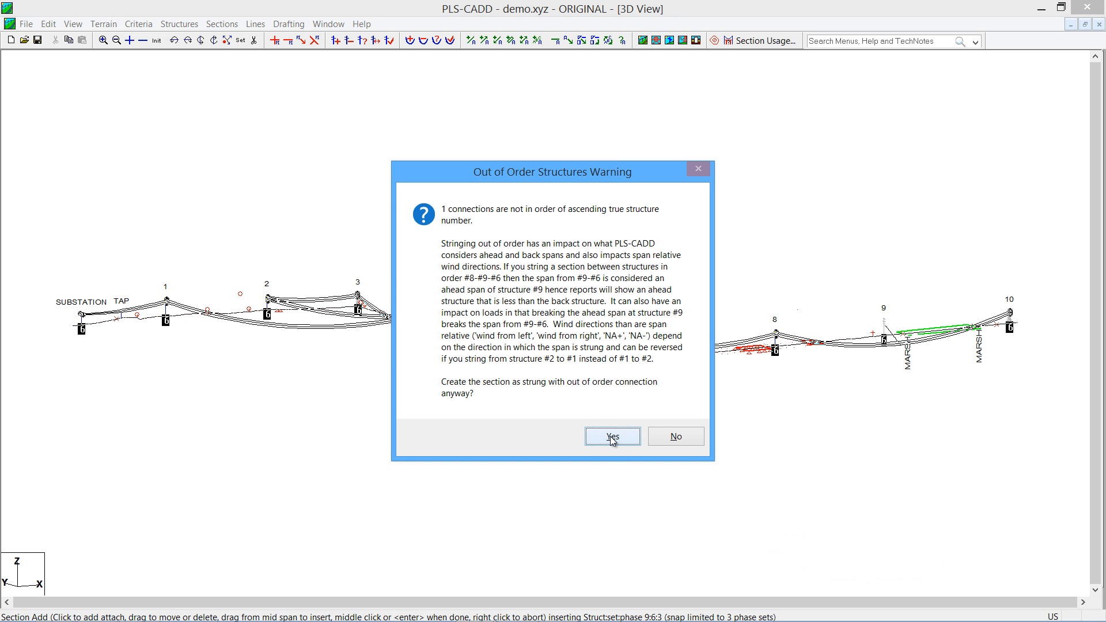
Accept the out-of-order connection, skip intermediate structures, and browse for the Trans2 cable file
{"action": "left_click", "coordinate": [611, 436]}
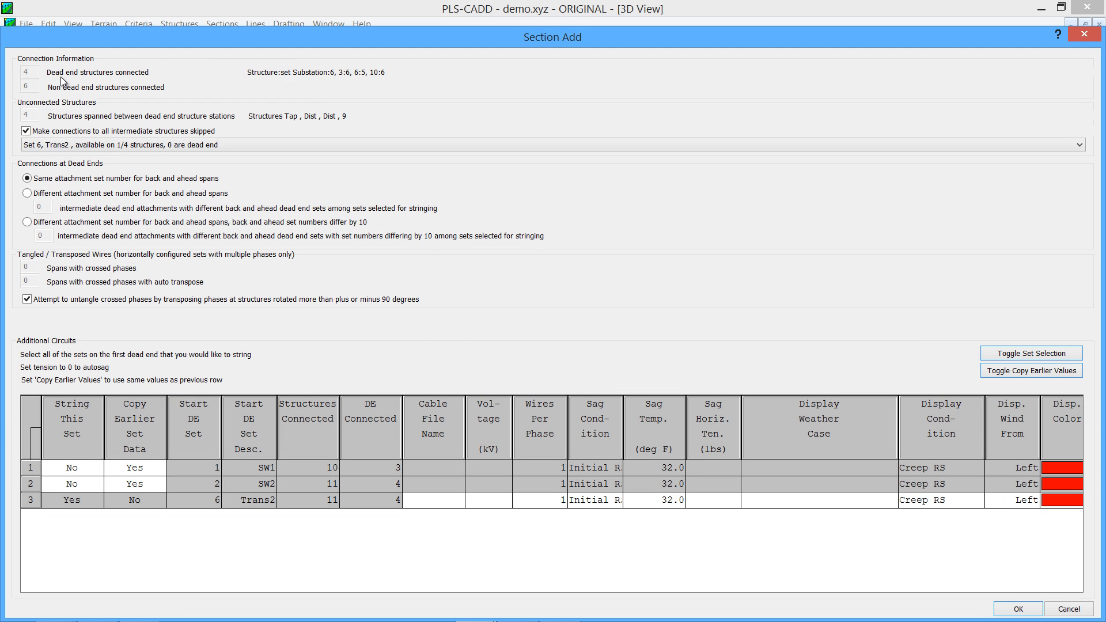
{"action": "mouse_move", "coordinate": [170, 120]}
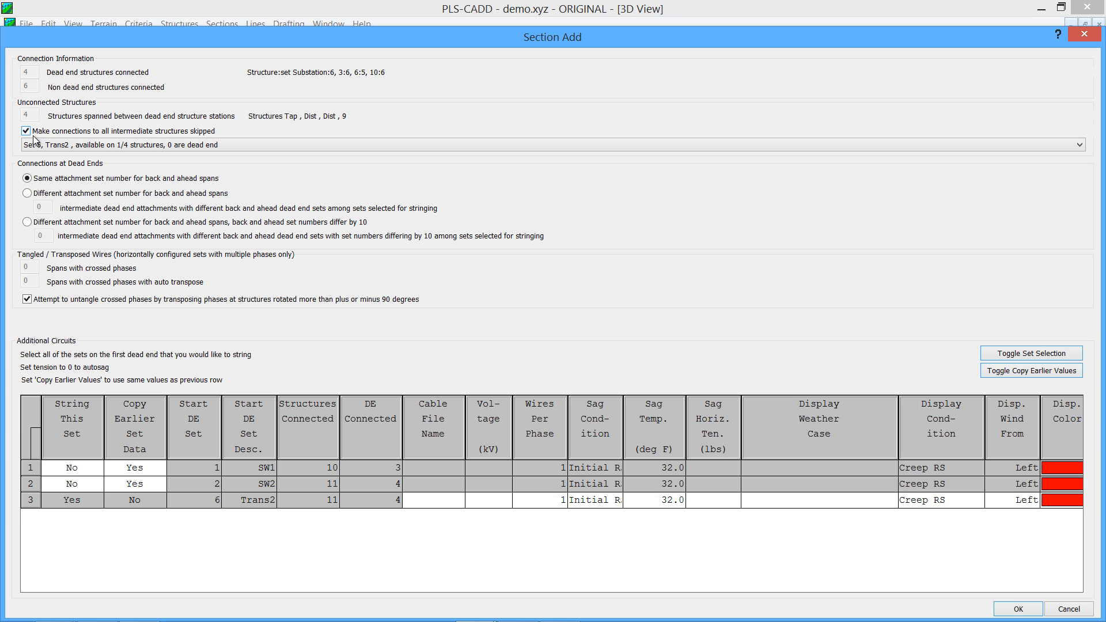
{"action": "left_click", "coordinate": [26, 131]}
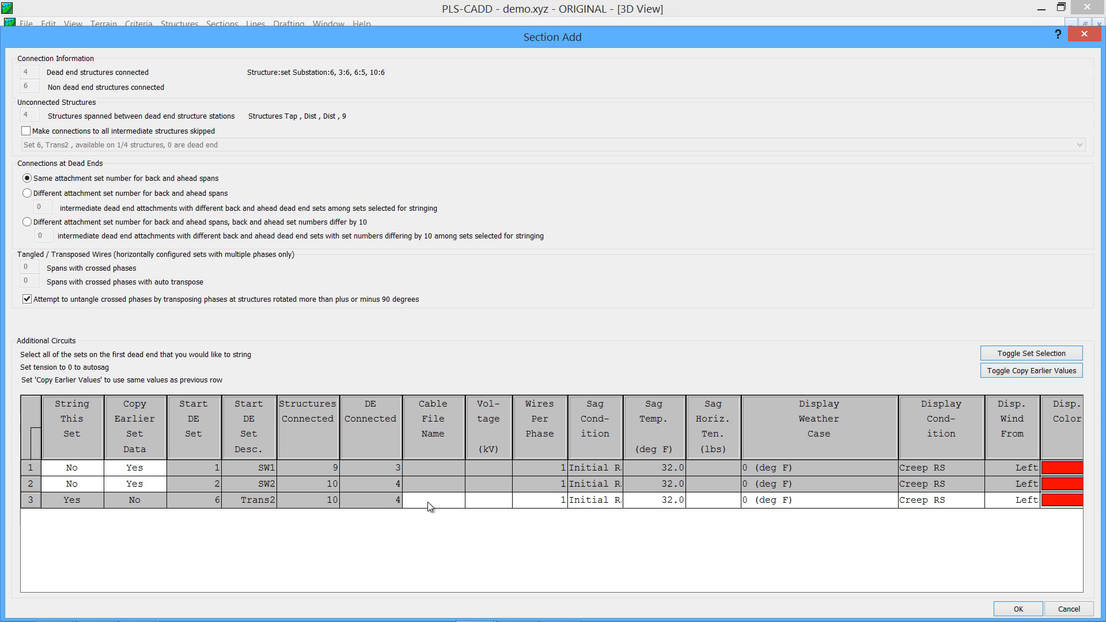
{"action": "left_click", "coordinate": [432, 500]}
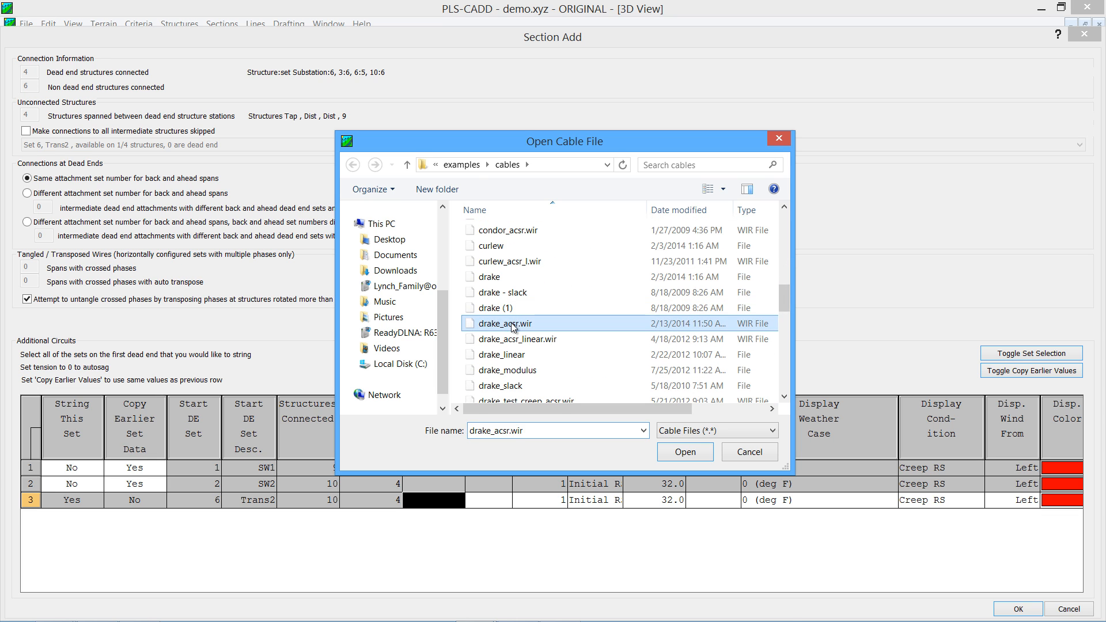
Load drake_acsr.wir and give Trans2 345 kV, 60 °F sag, Maximum Operating weather, Max Sag RS
{"action": "left_click", "coordinate": [684, 452]}
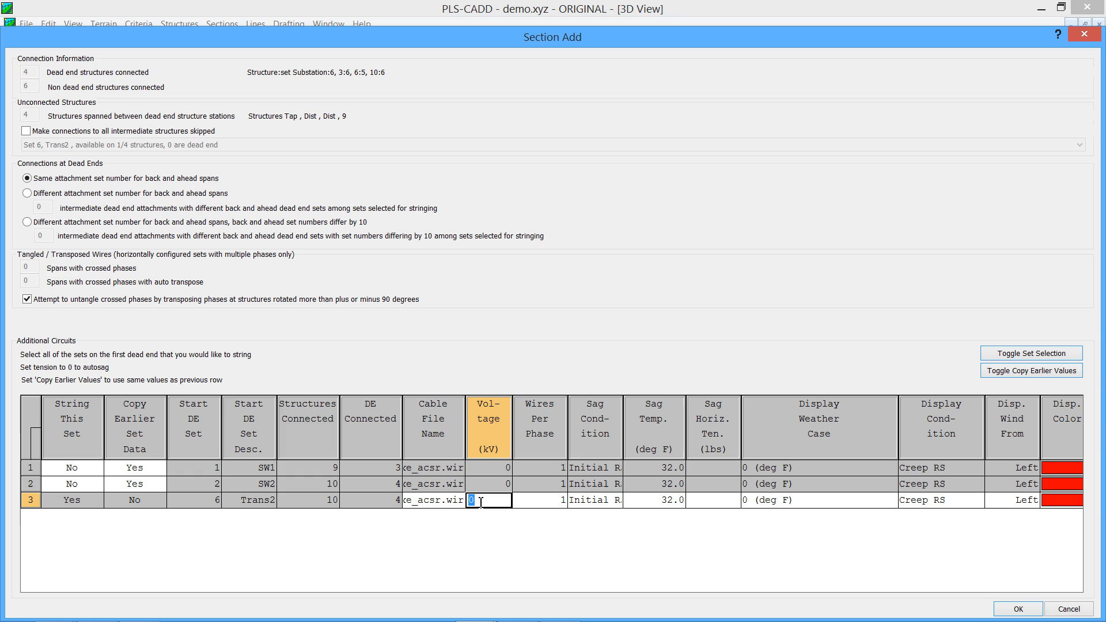
{"action": "type", "text": "345"}
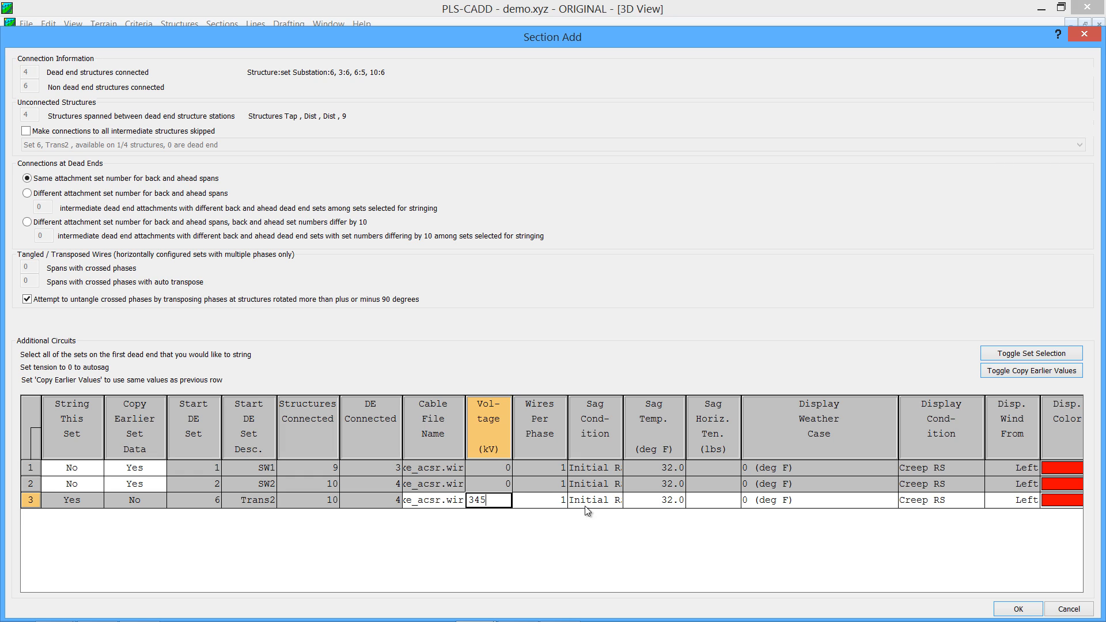
{"action": "left_click", "coordinate": [595, 500]}
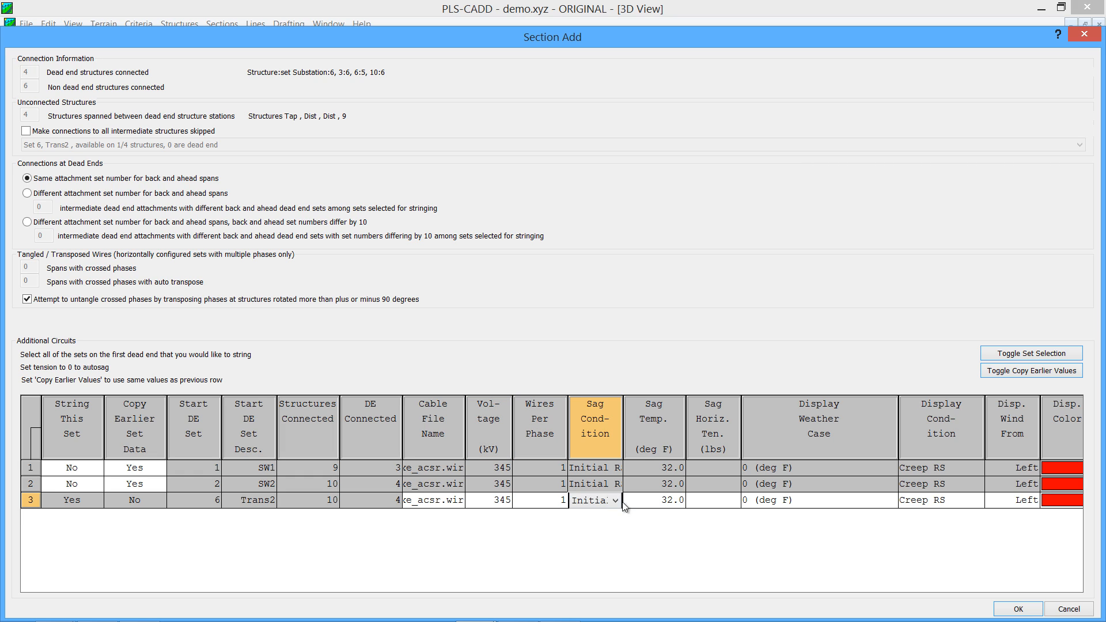
{"action": "type", "text": "60"}
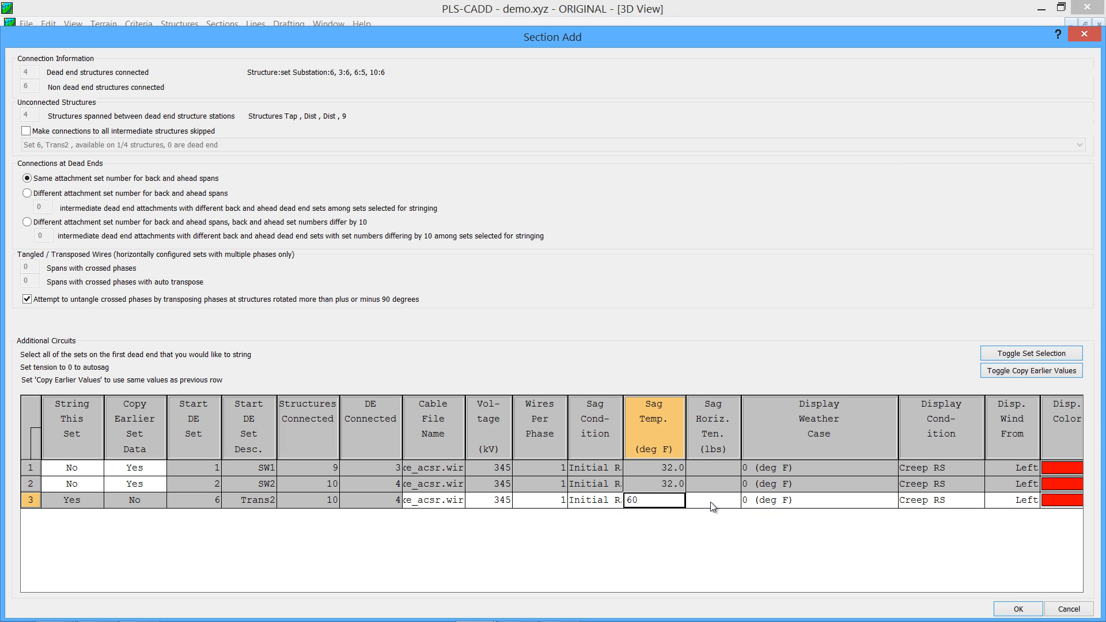
{"action": "left_click", "coordinate": [714, 499]}
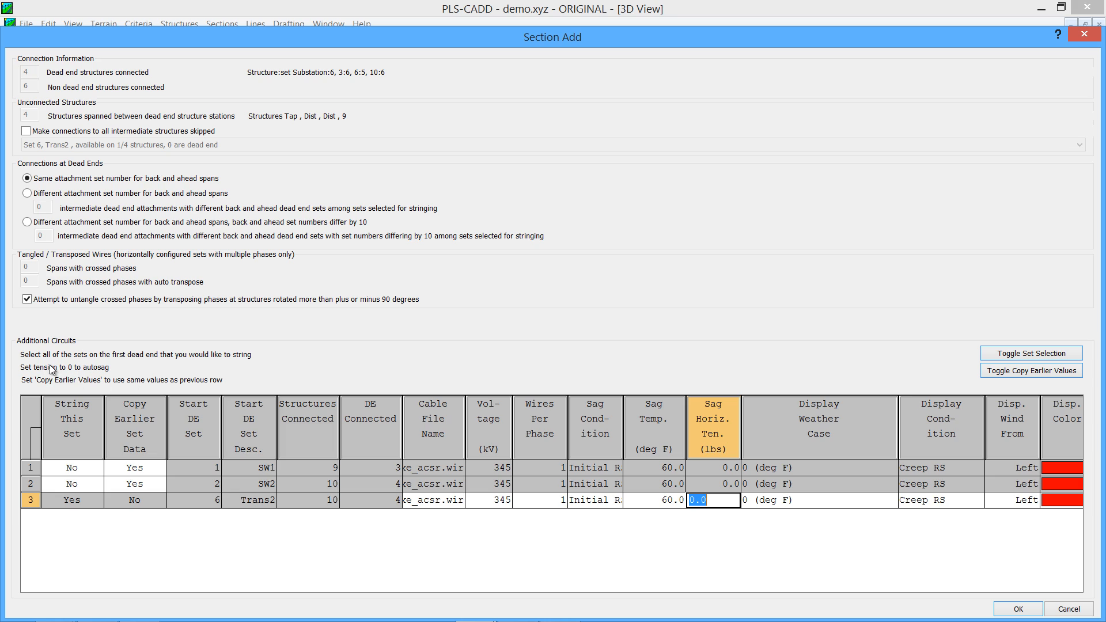
{"action": "mouse_move", "coordinate": [621, 462]}
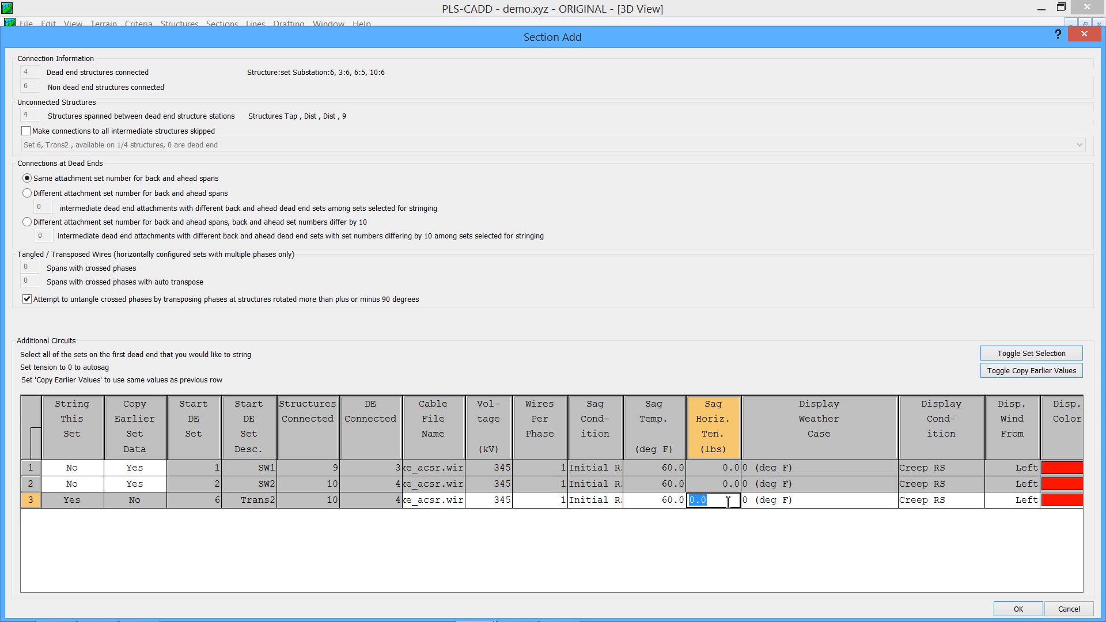
{"action": "left_click", "coordinate": [890, 500]}
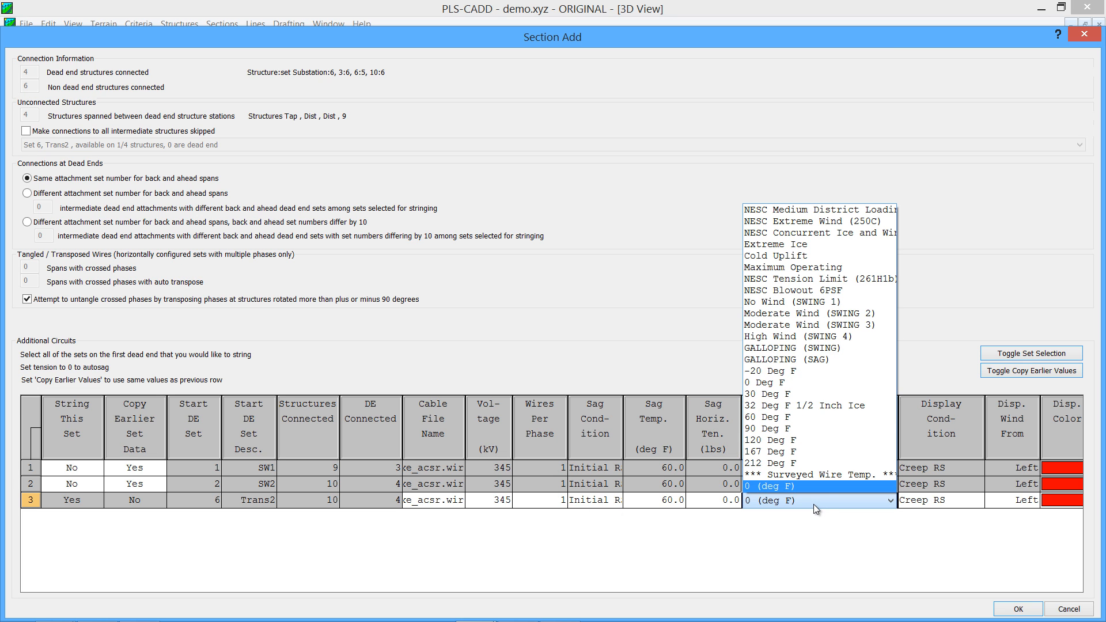
{"action": "left_click", "coordinate": [792, 267]}
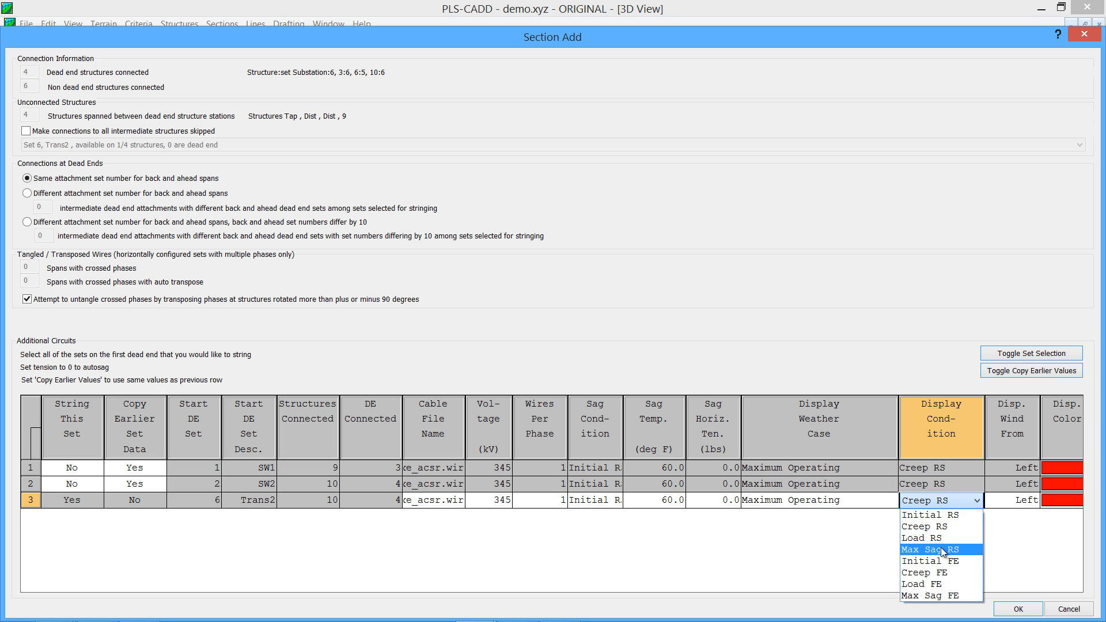
{"action": "left_click", "coordinate": [931, 549]}
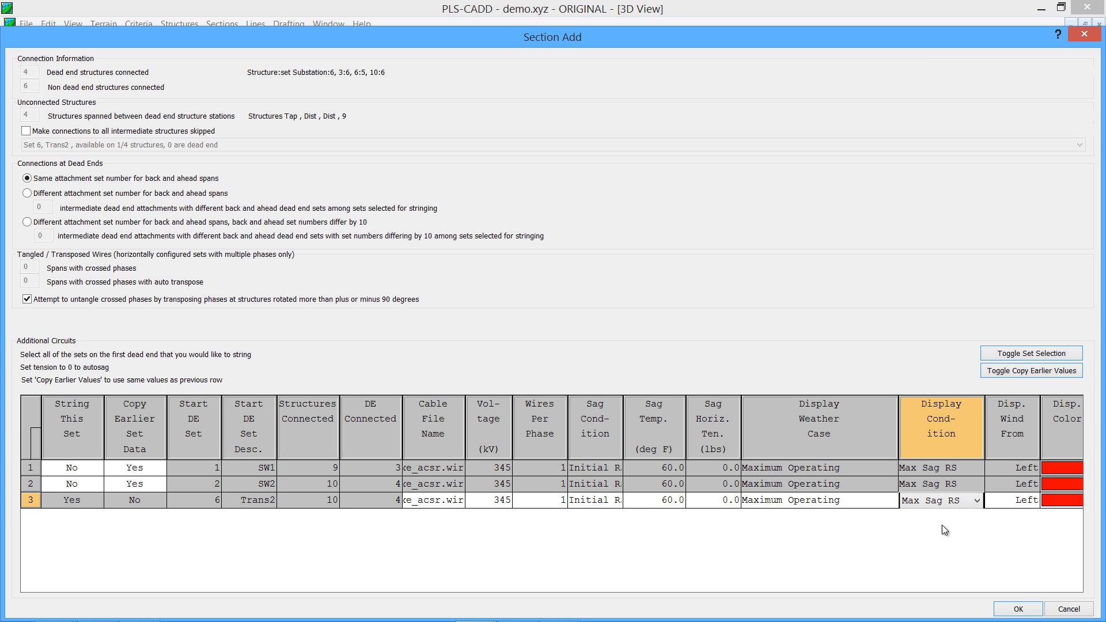
{"action": "mouse_move", "coordinate": [851, 519]}
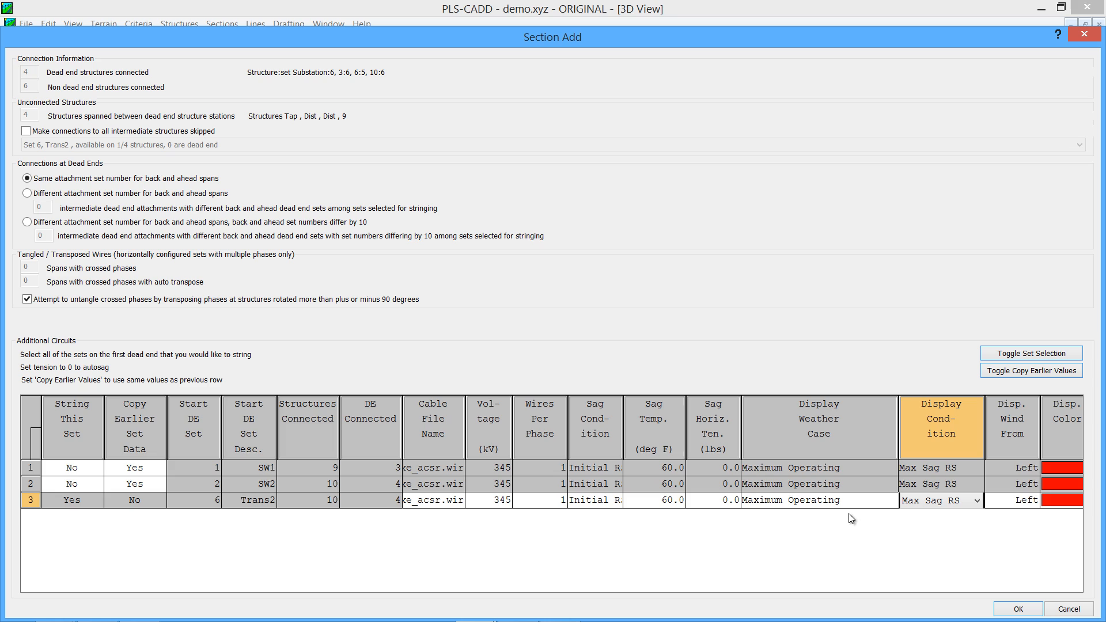
{"action": "mouse_move", "coordinate": [837, 564]}
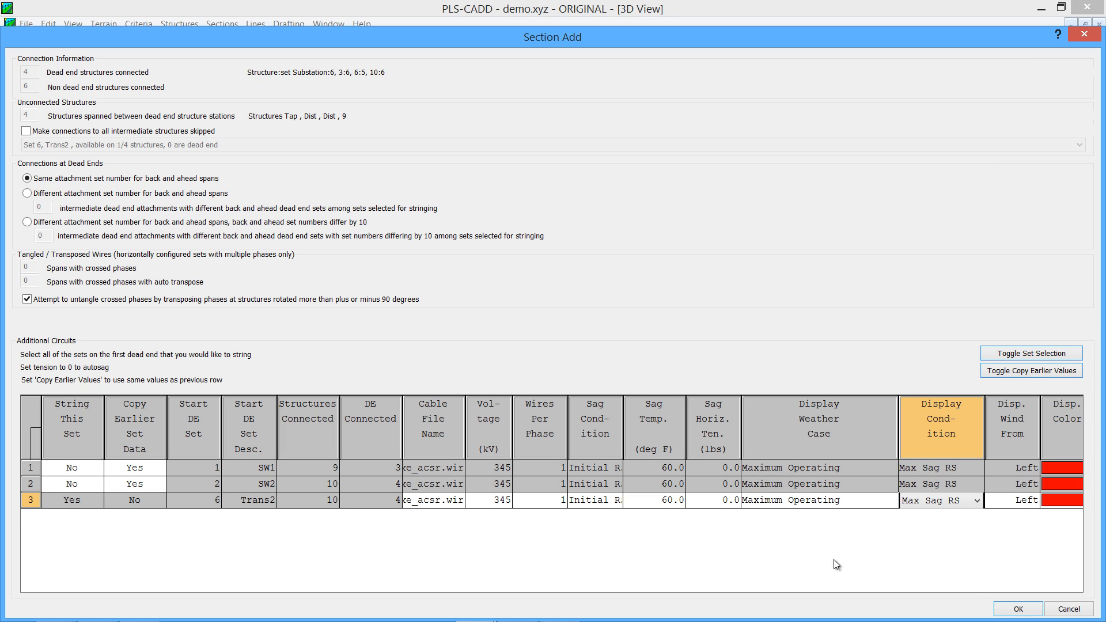
{"action": "mouse_move", "coordinate": [1015, 588]}
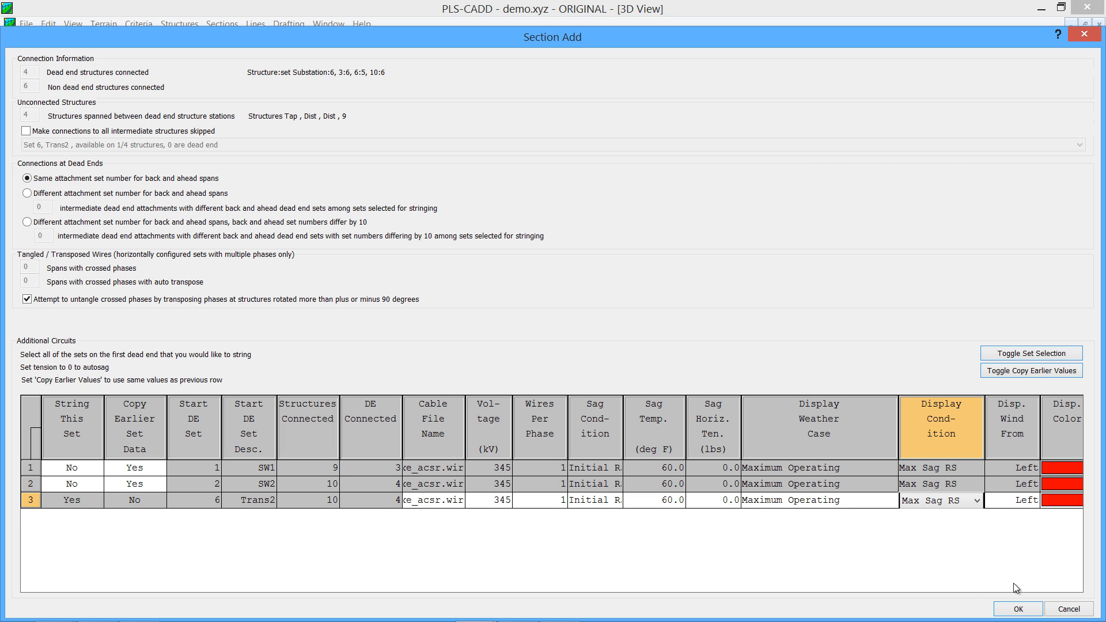
Accept the Section Add settings and multiple-alignment mode, then attach the conductor at the substation
{"action": "left_click", "coordinate": [1016, 608]}
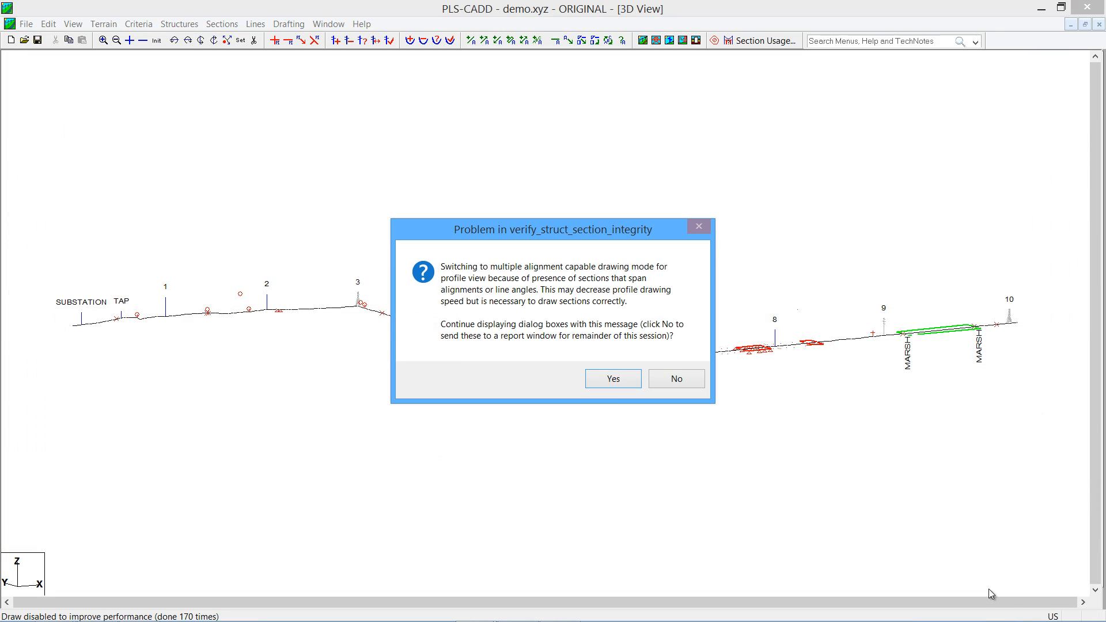
{"action": "left_click", "coordinate": [612, 379]}
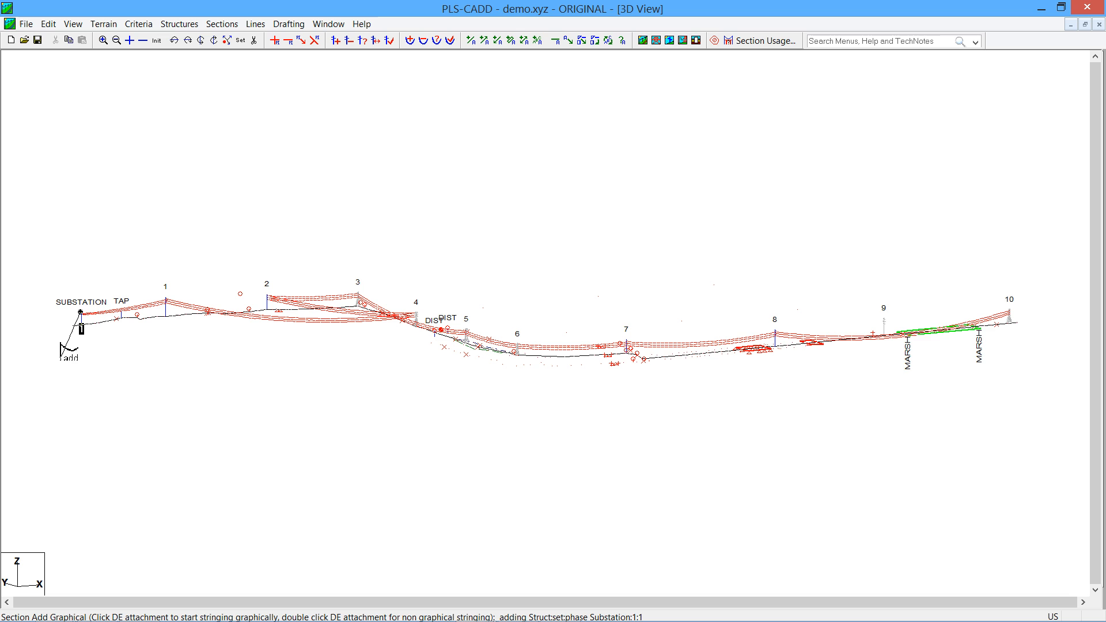
{"action": "left_click", "coordinate": [163, 304]}
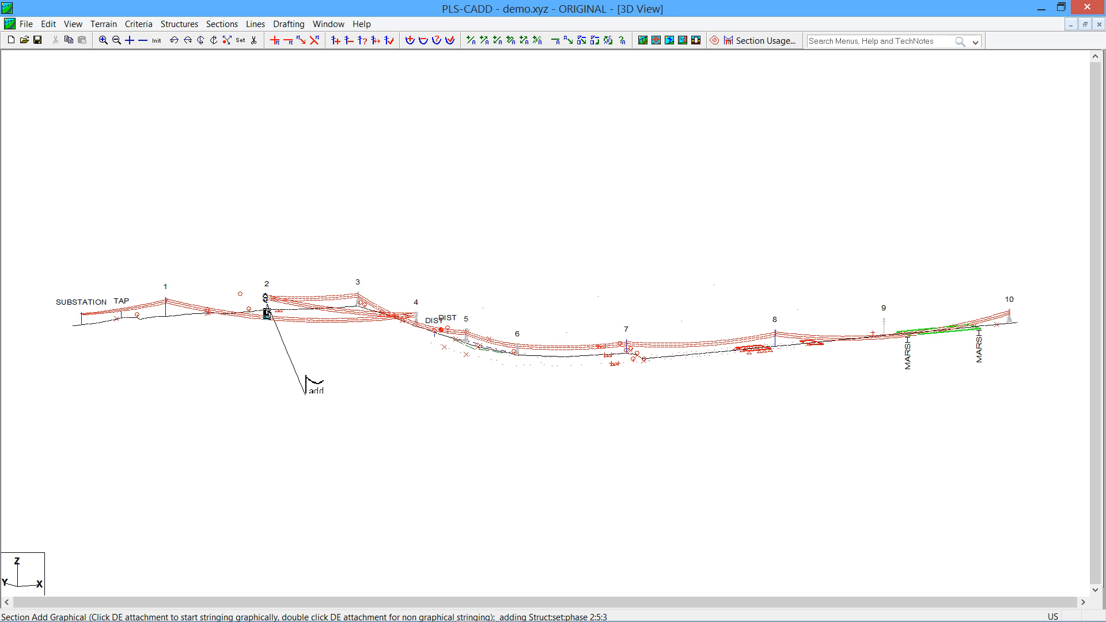
Attach the conductor at structure 3 and switch to the Profile View window
{"action": "left_click", "coordinate": [357, 310]}
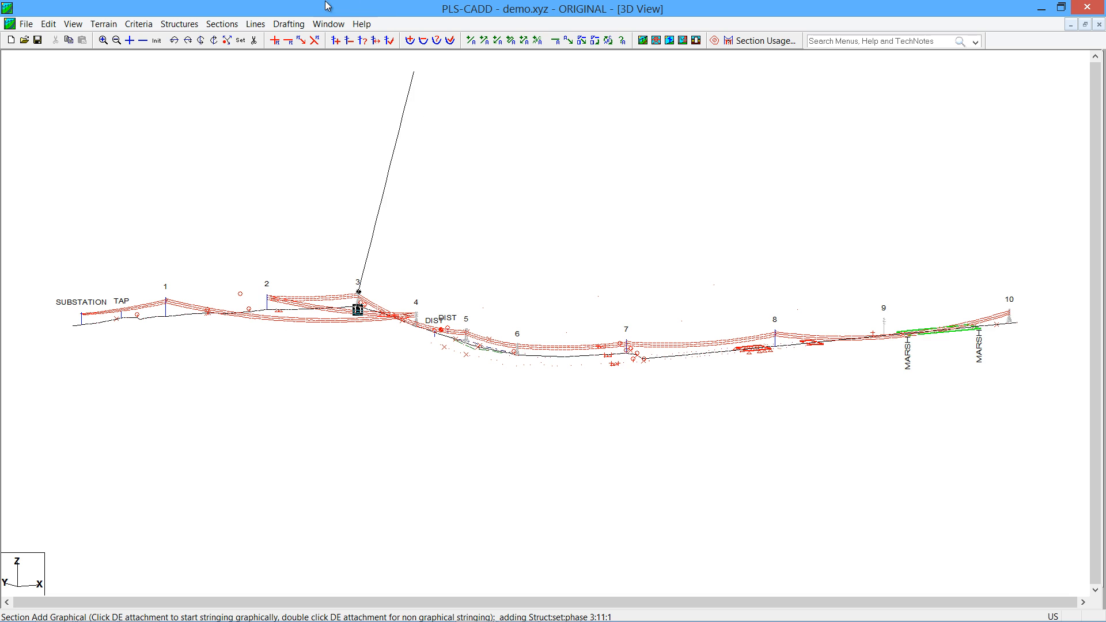
{"action": "left_click", "coordinate": [48, 23]}
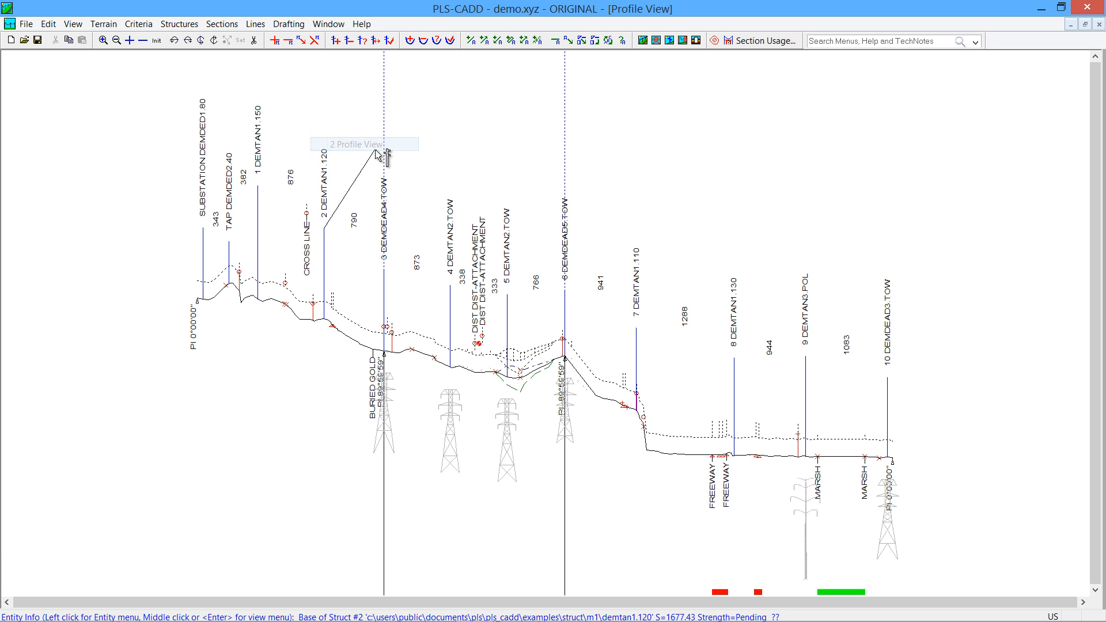
{"action": "left_click", "coordinate": [221, 23]}
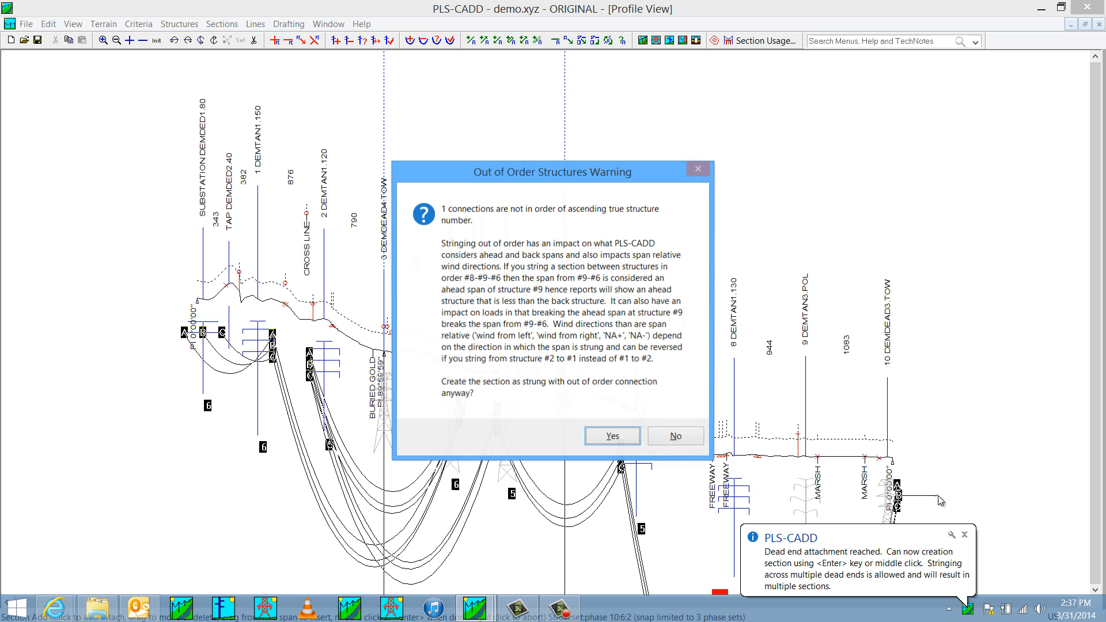
{"action": "left_click", "coordinate": [610, 435]}
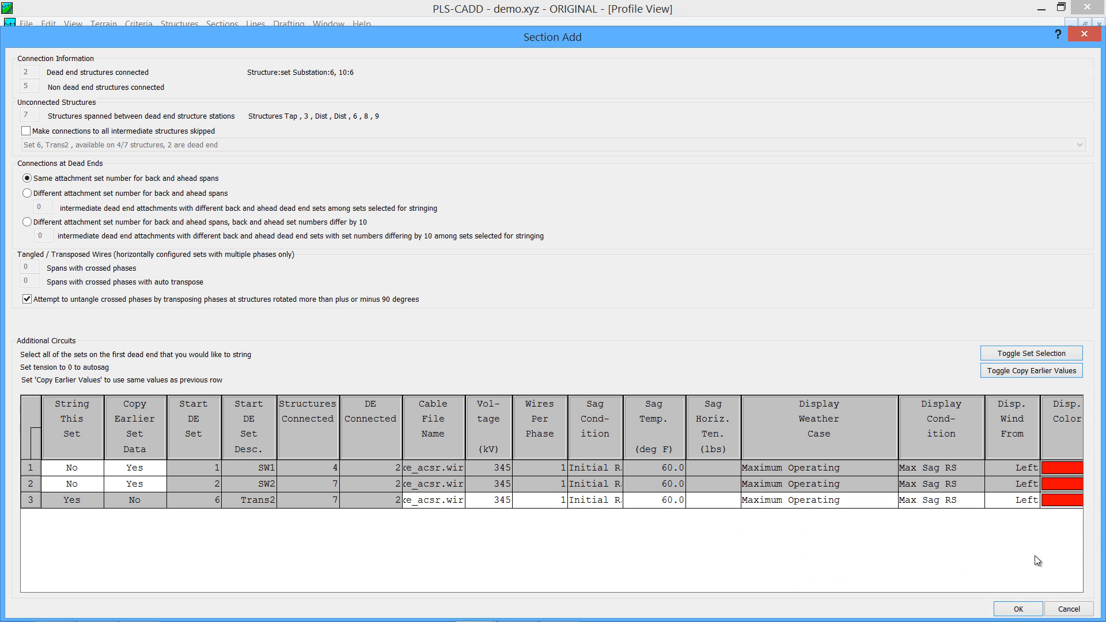
{"action": "left_click", "coordinate": [1017, 609]}
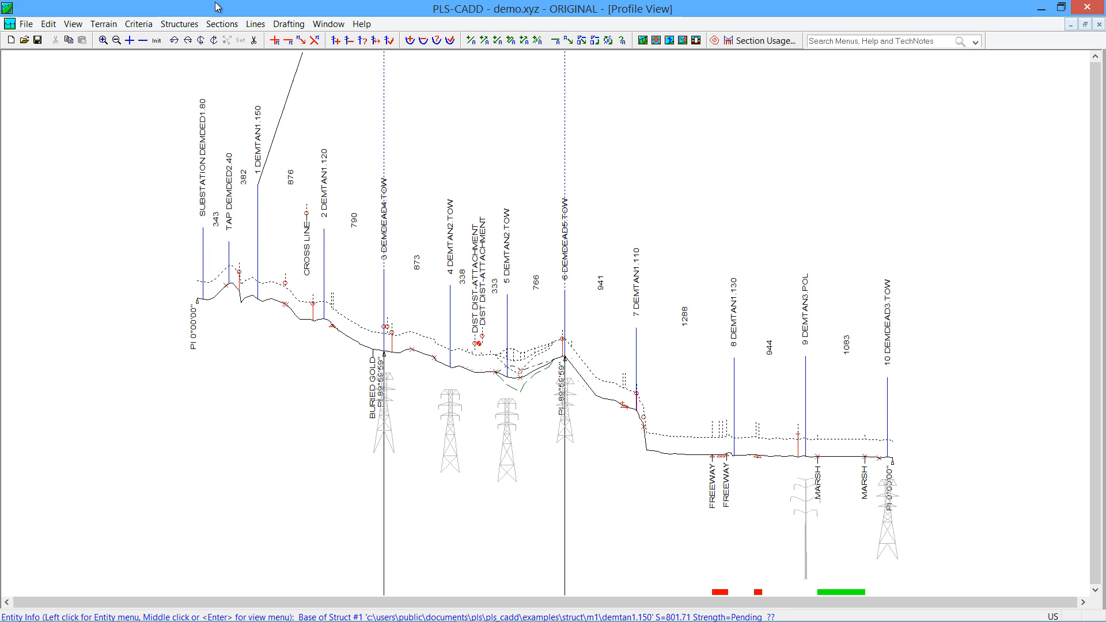
Add a section connecting all skipped intermediate structures, with different back and ahead attachment sets
{"action": "left_click", "coordinate": [221, 23]}
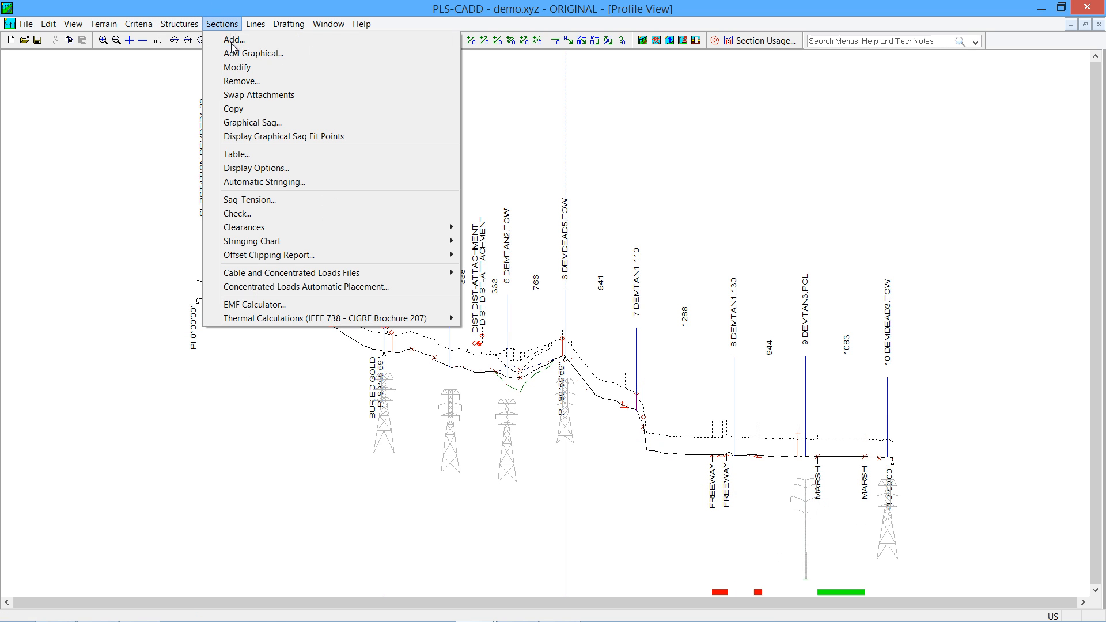
{"action": "left_click", "coordinate": [255, 53]}
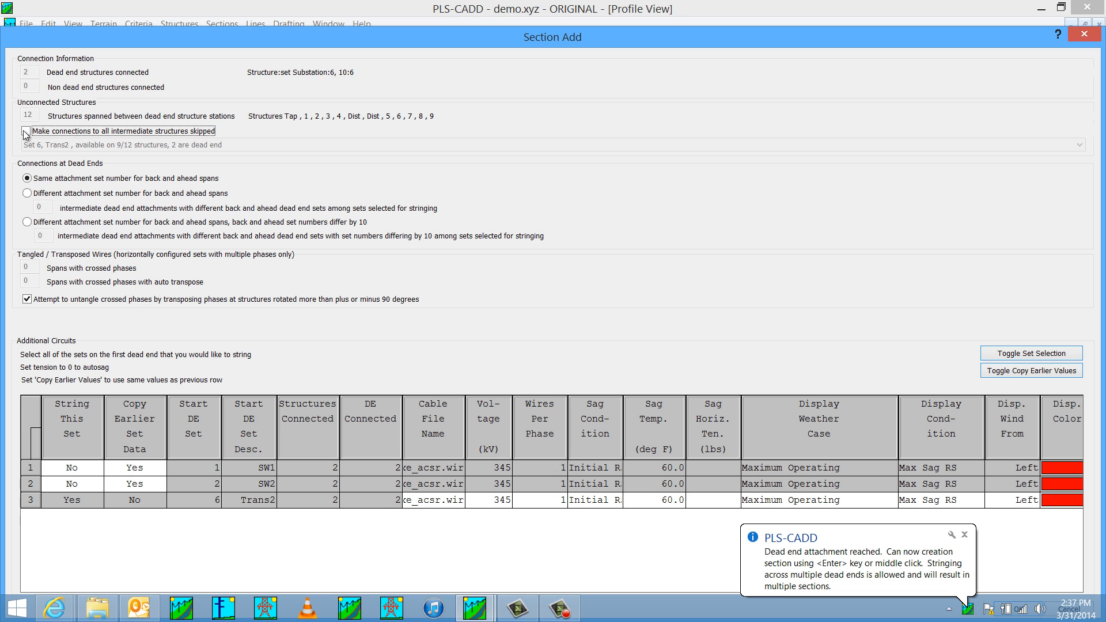
{"action": "left_click", "coordinate": [27, 131]}
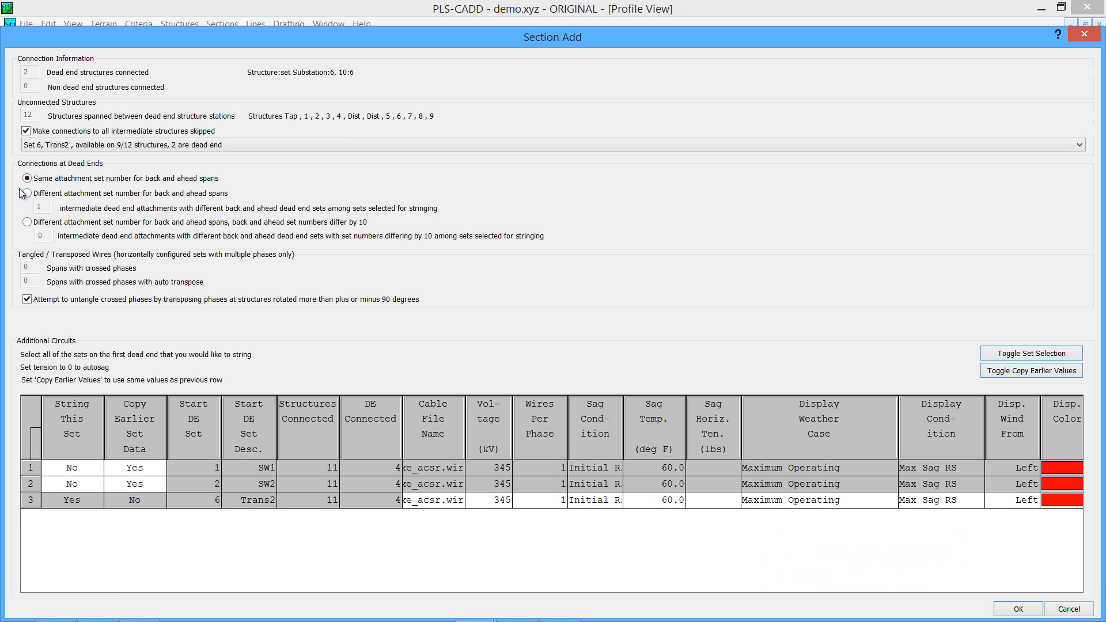
{"action": "left_click", "coordinate": [27, 194]}
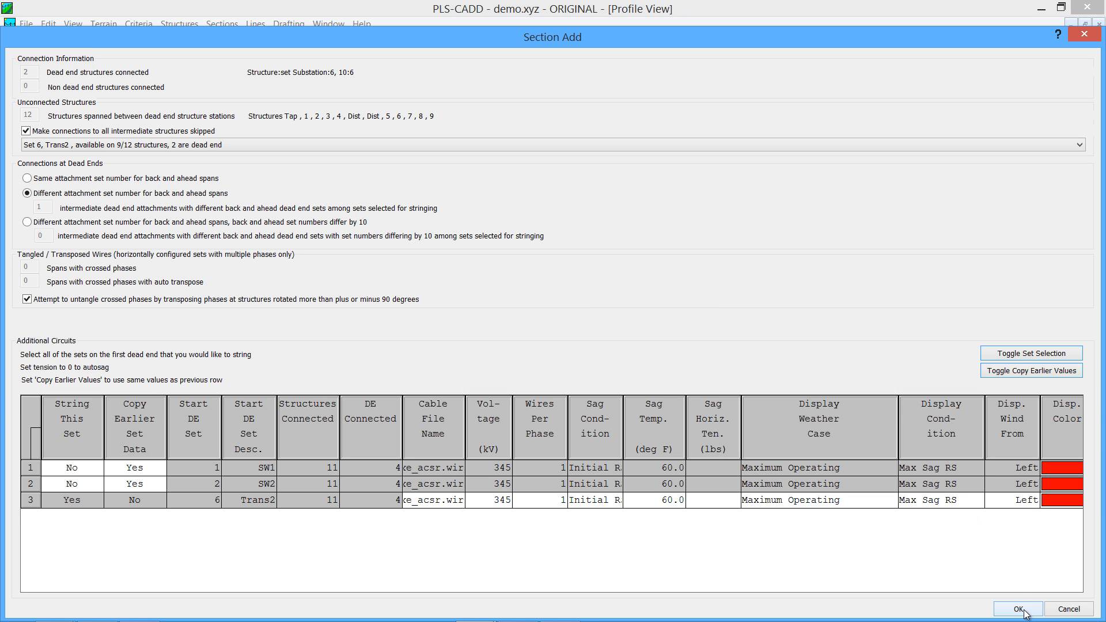
{"action": "left_click", "coordinate": [1016, 609]}
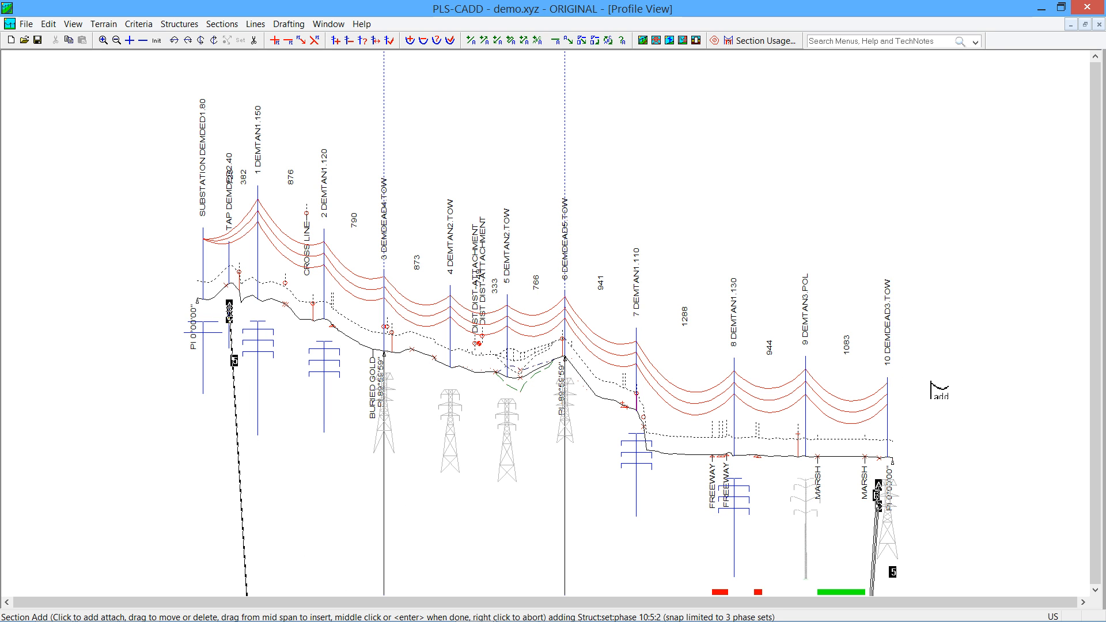
Finish the Trans1 circuit at structure 10, displayed under Maximum Operating weather
{"action": "left_click", "coordinate": [392, 395]}
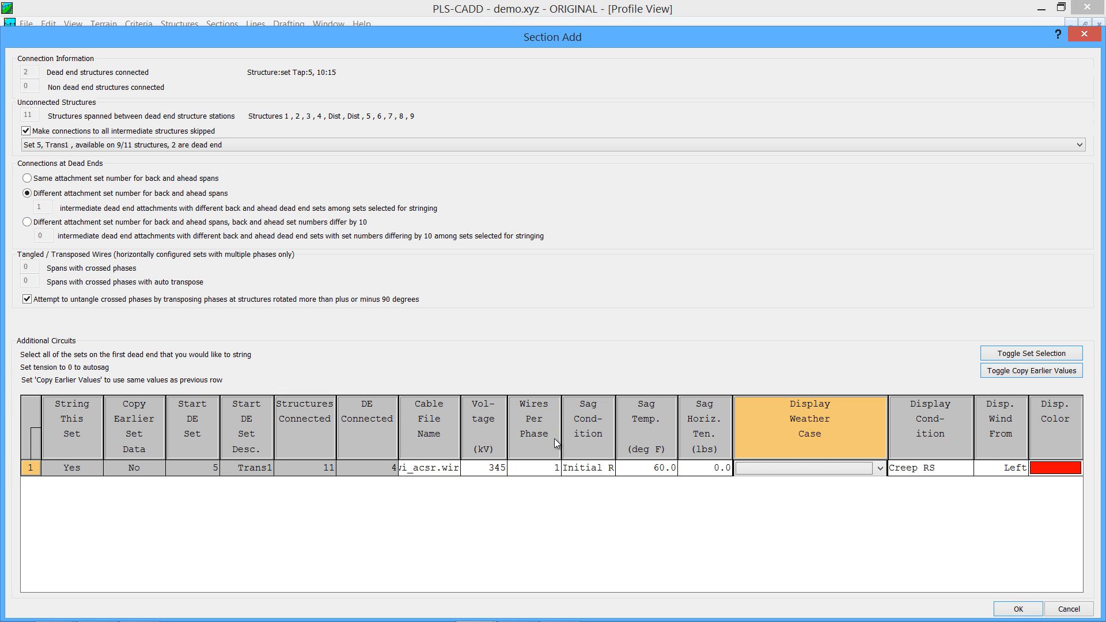
{"action": "left_click", "coordinate": [807, 468]}
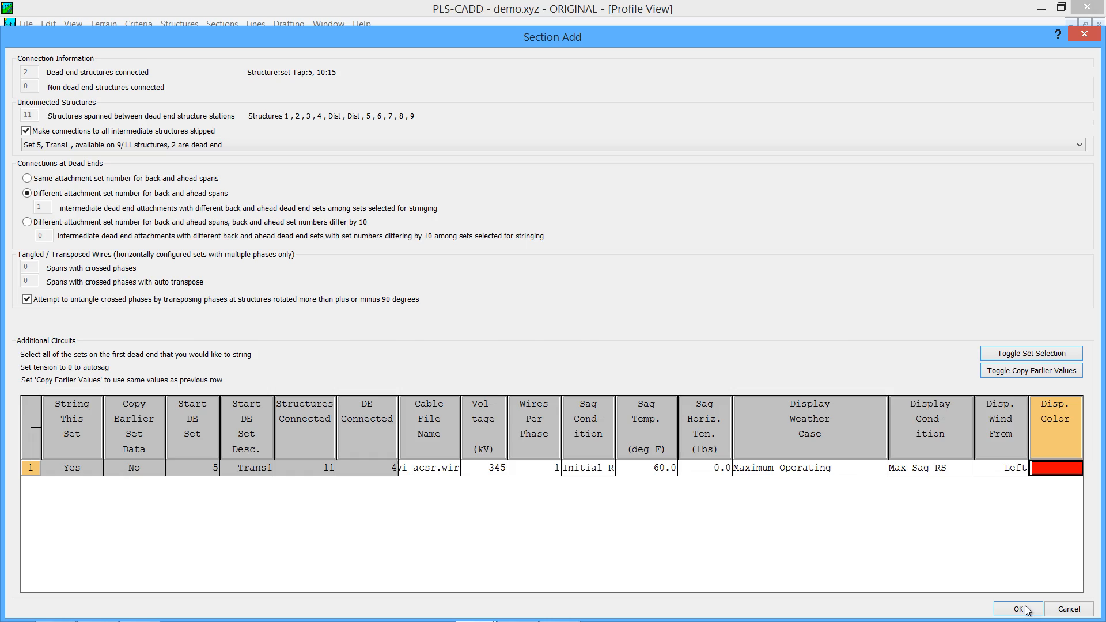
{"action": "left_click", "coordinate": [1018, 609]}
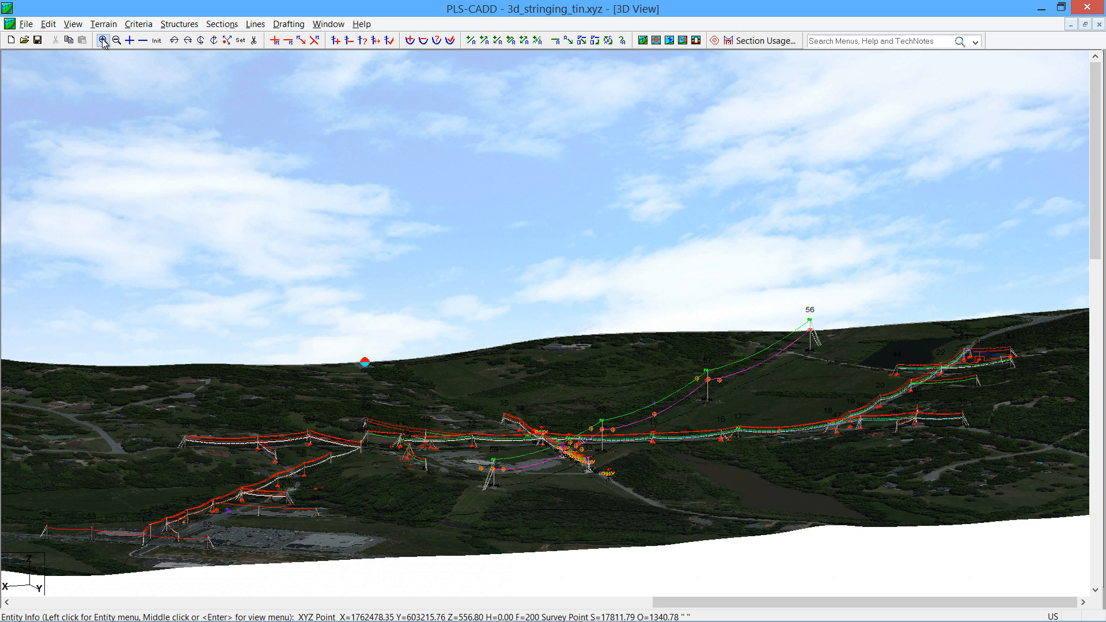
Zoom to the roadside poles near the intersection and show the Sections menu
{"action": "left_click", "coordinate": [103, 41]}
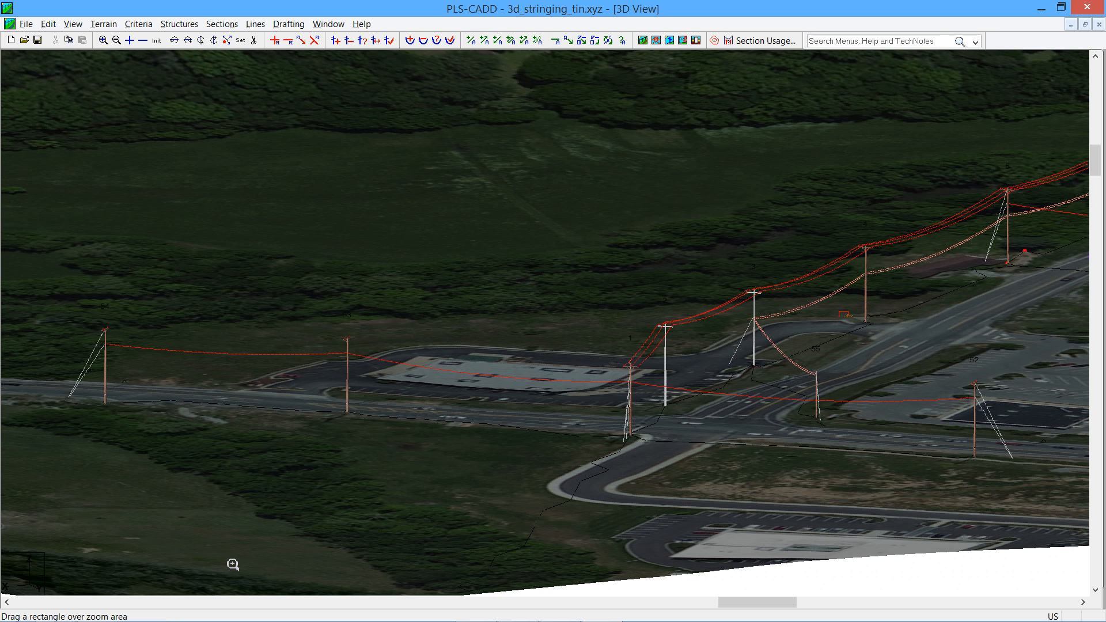
{"action": "mouse_move", "coordinate": [87, 267]}
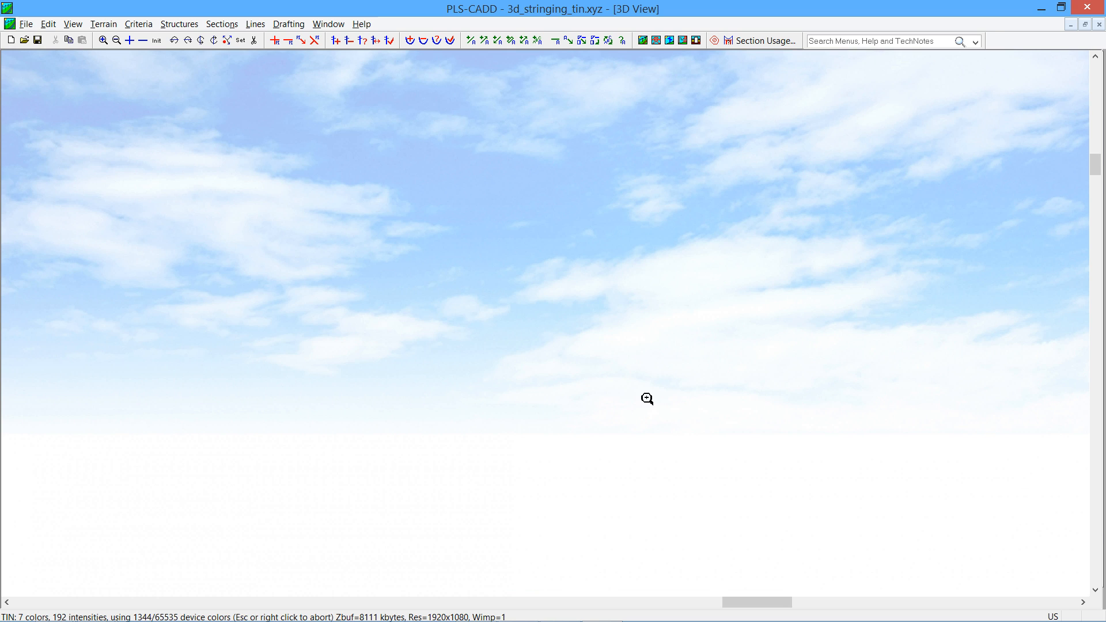
{"action": "left_click", "coordinate": [221, 23]}
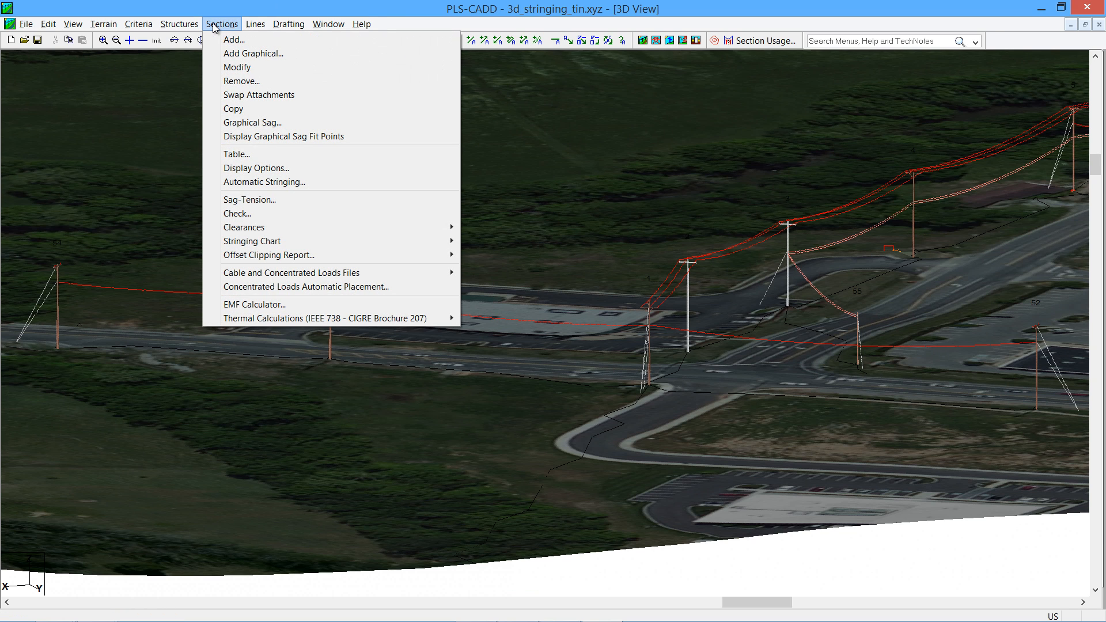
Pick attachments for a new section across structures 52–54, accepting the out-of-order warning
{"action": "left_click", "coordinate": [254, 53]}
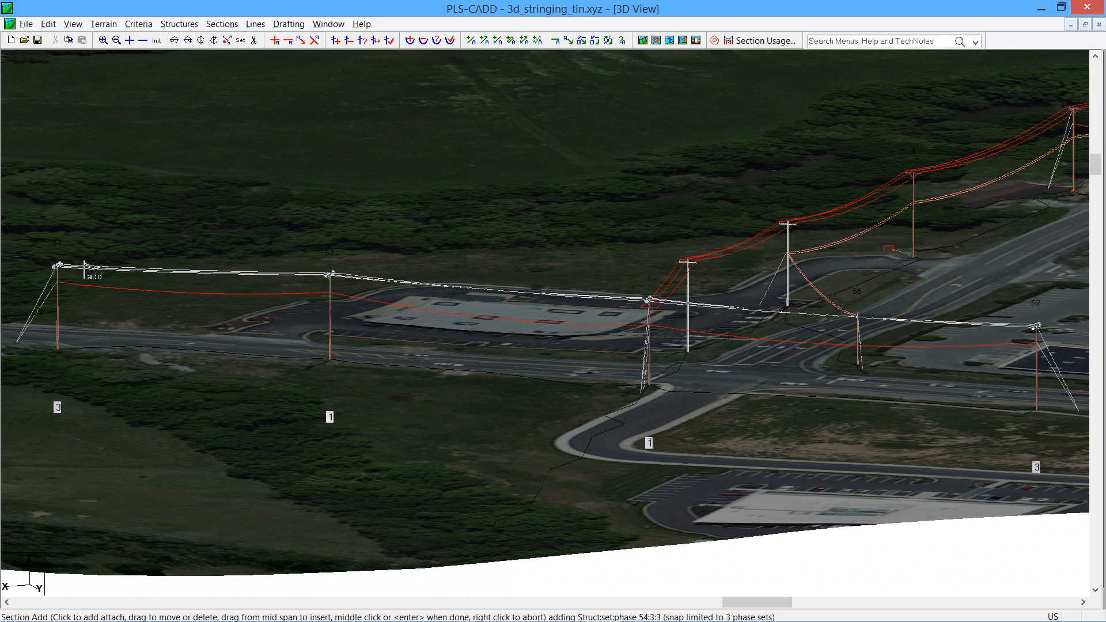
{"action": "left_click", "coordinate": [82, 279]}
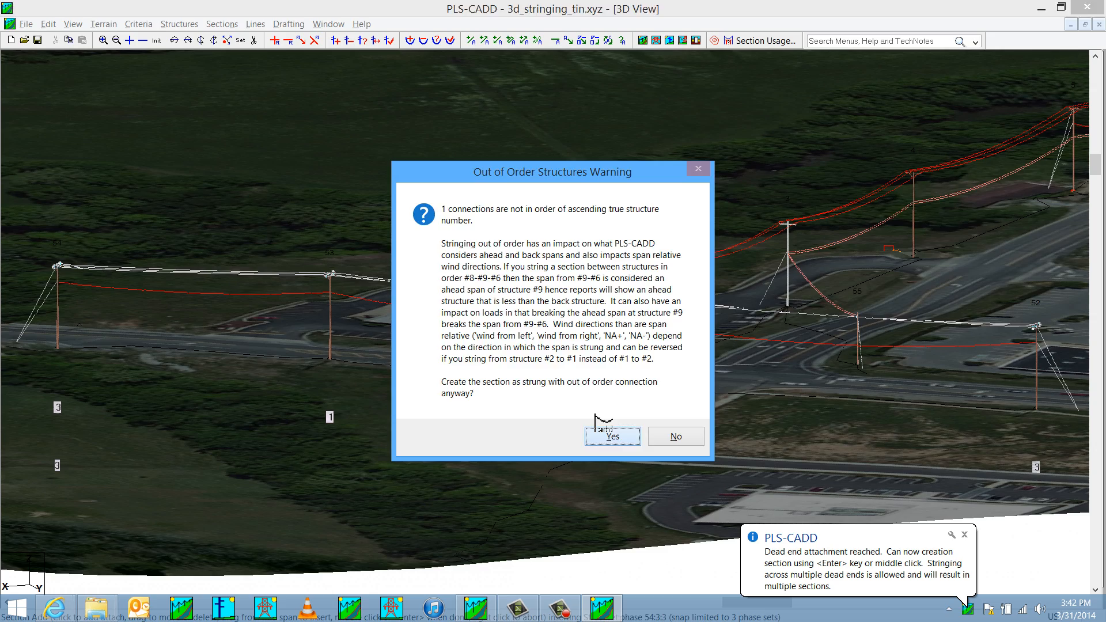
{"action": "left_click", "coordinate": [610, 436]}
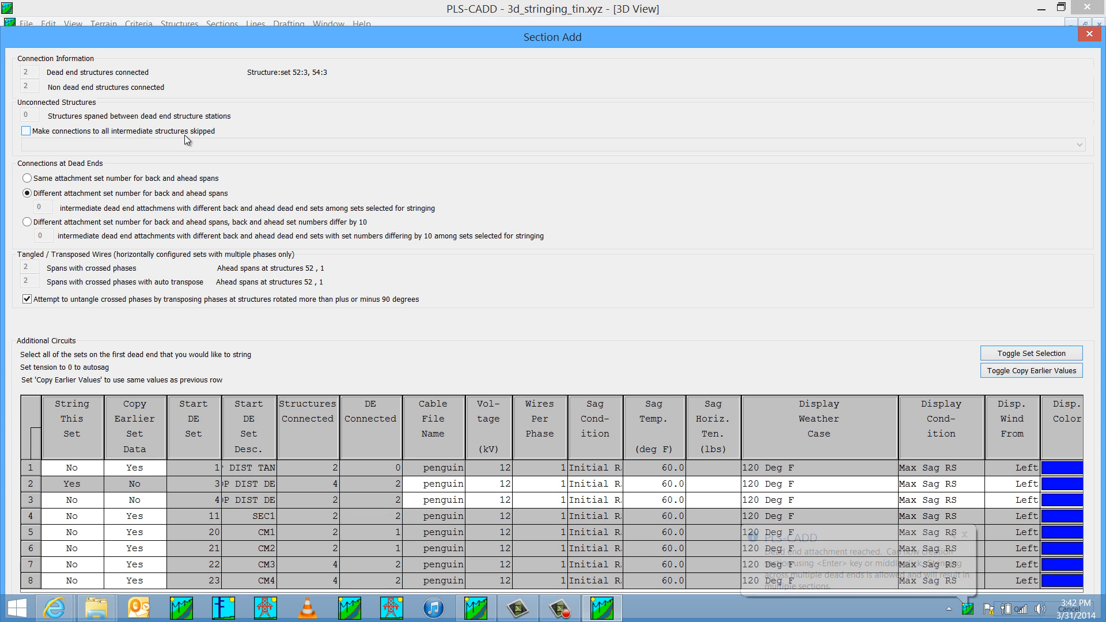
Review set 3 cable, wires per phase and sag, keep 120 Deg F weather, and create the section
{"action": "left_click", "coordinate": [434, 484]}
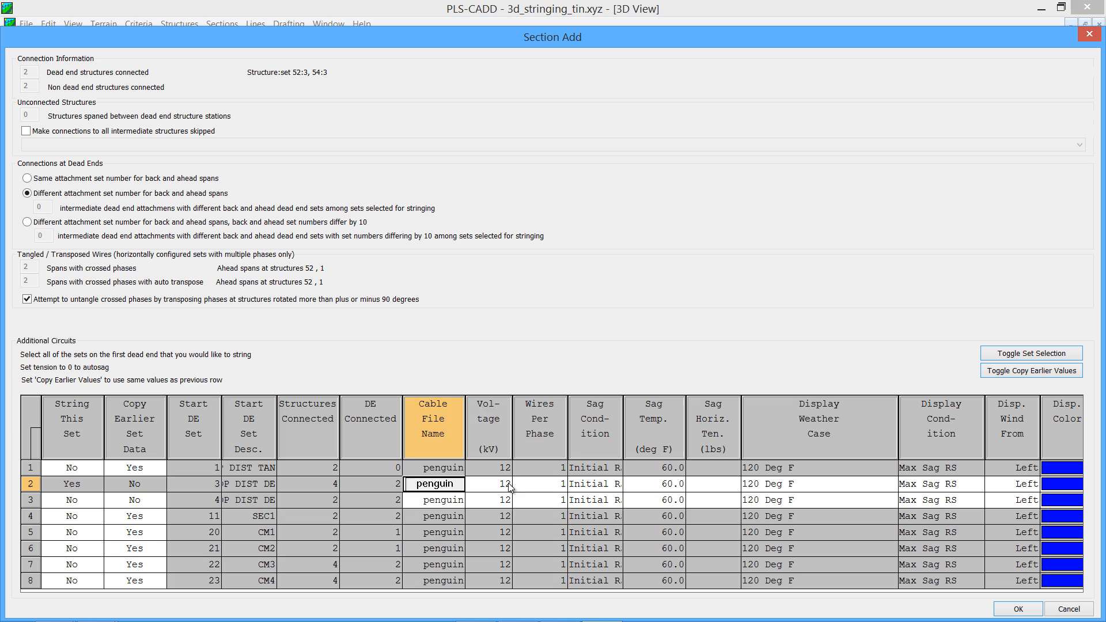
{"action": "left_click", "coordinate": [539, 484]}
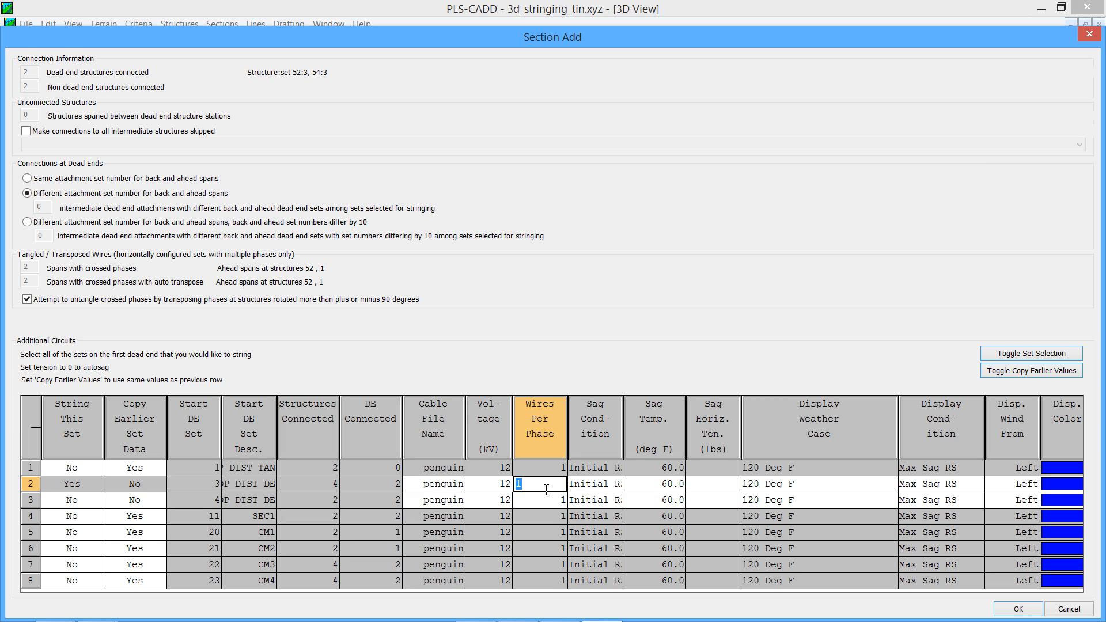
{"action": "left_click", "coordinate": [595, 484]}
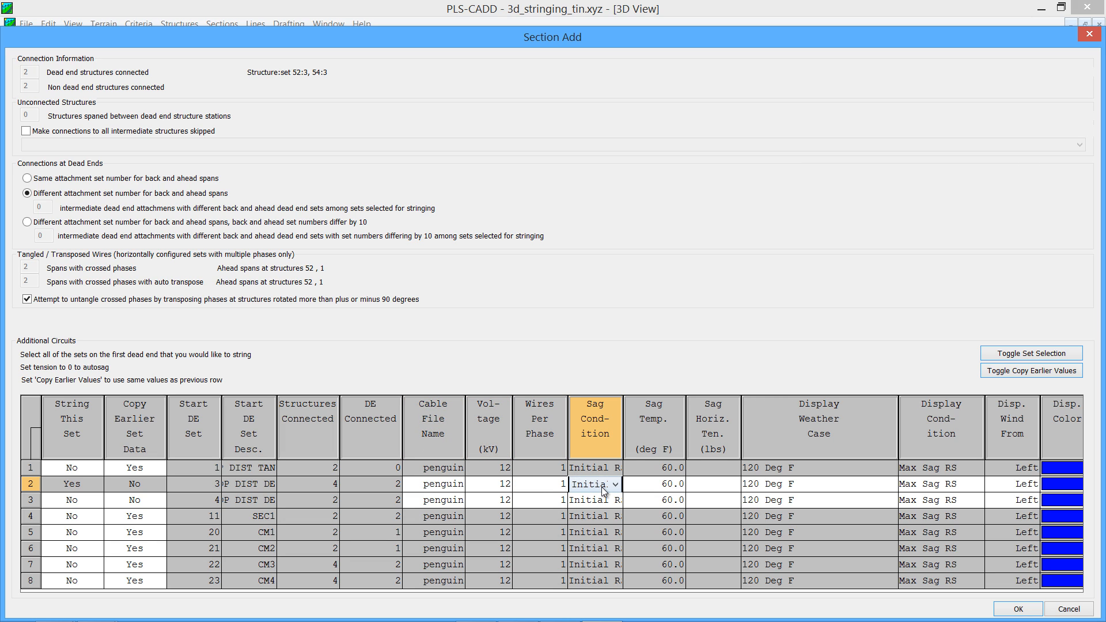
{"action": "left_click", "coordinate": [886, 484]}
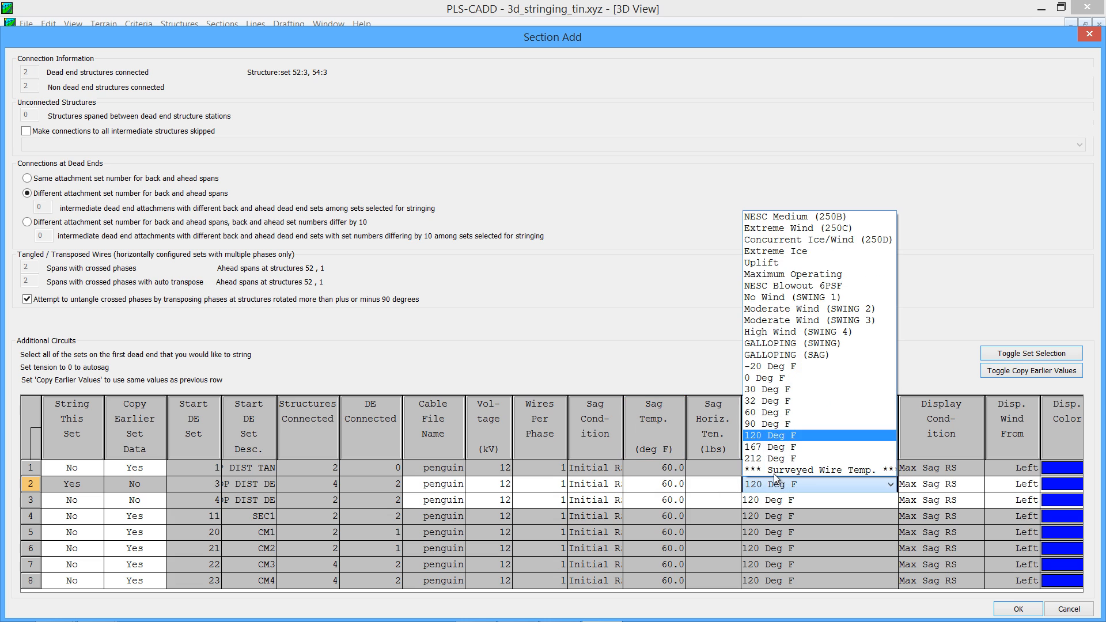
{"action": "left_click", "coordinate": [775, 436]}
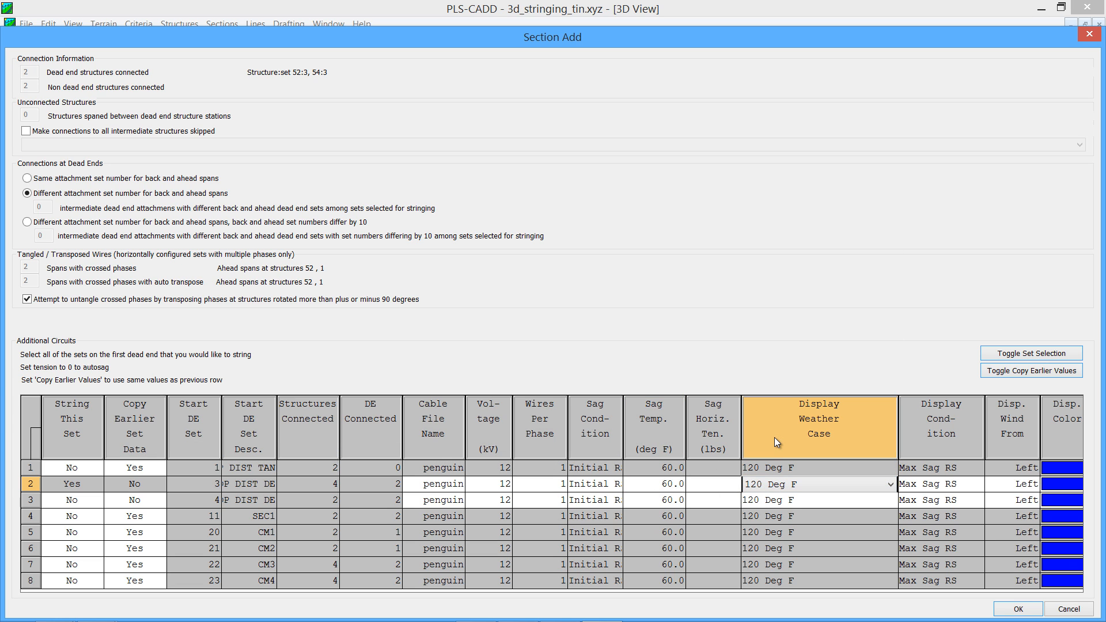
{"action": "left_click", "coordinate": [941, 484]}
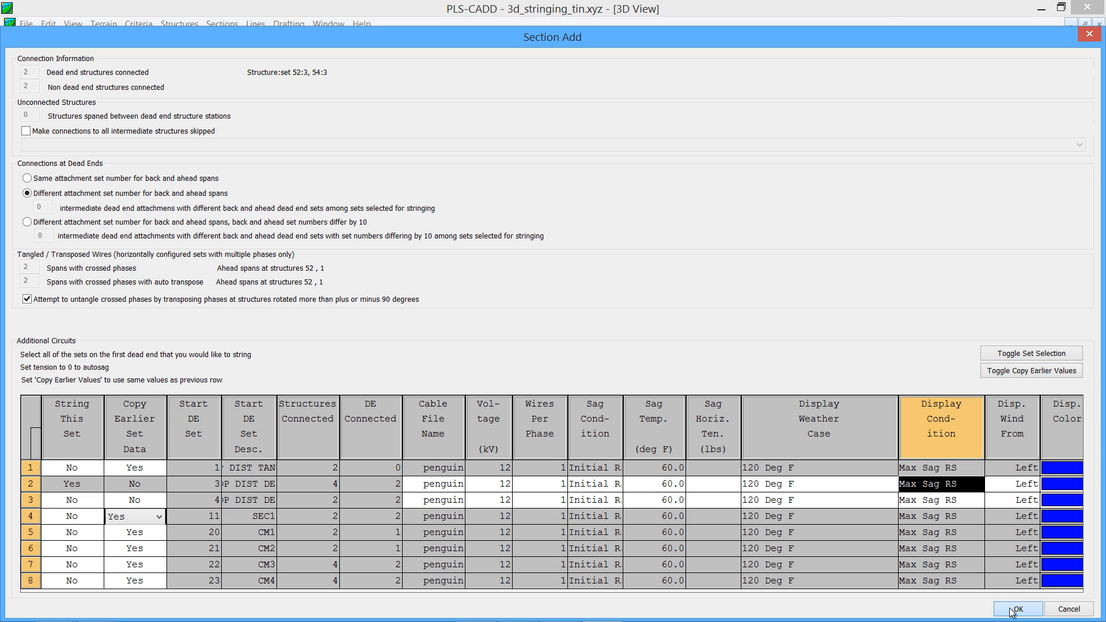
{"action": "left_click", "coordinate": [1016, 608]}
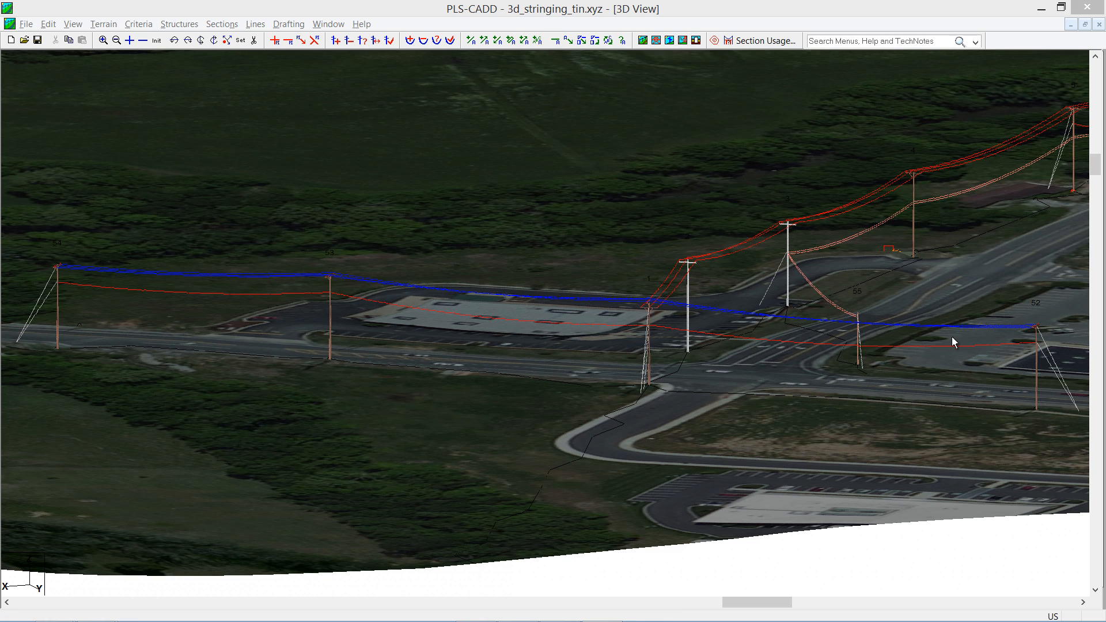
Zoom on pole 52 and drag a blue wire phase onto another insulator with Swap Attachments
{"action": "left_click", "coordinate": [103, 40]}
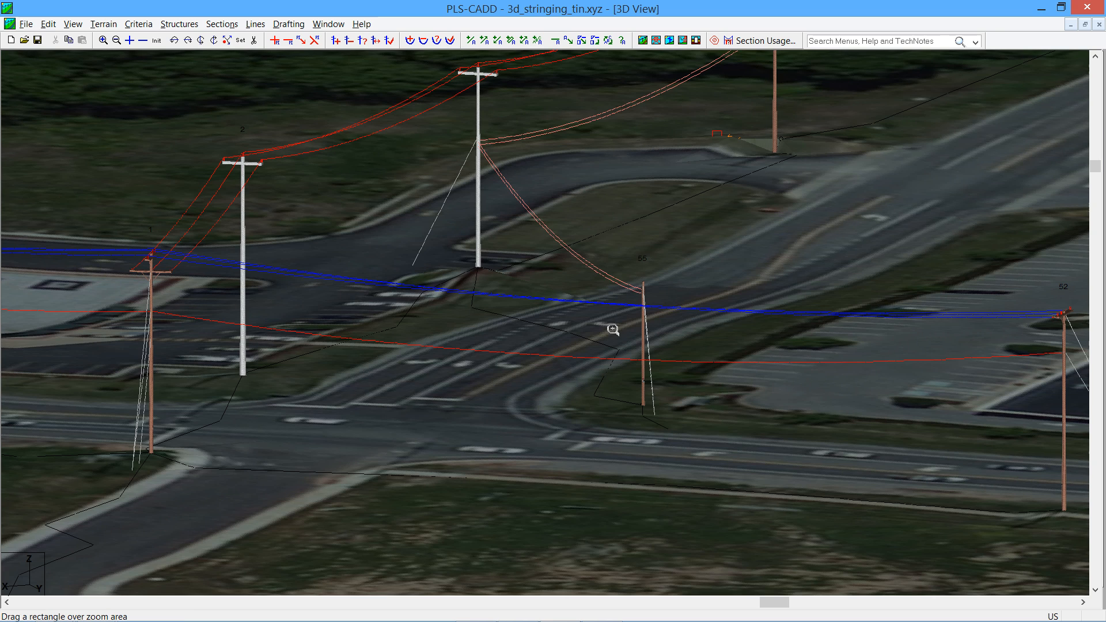
{"action": "mouse_move", "coordinate": [1032, 299]}
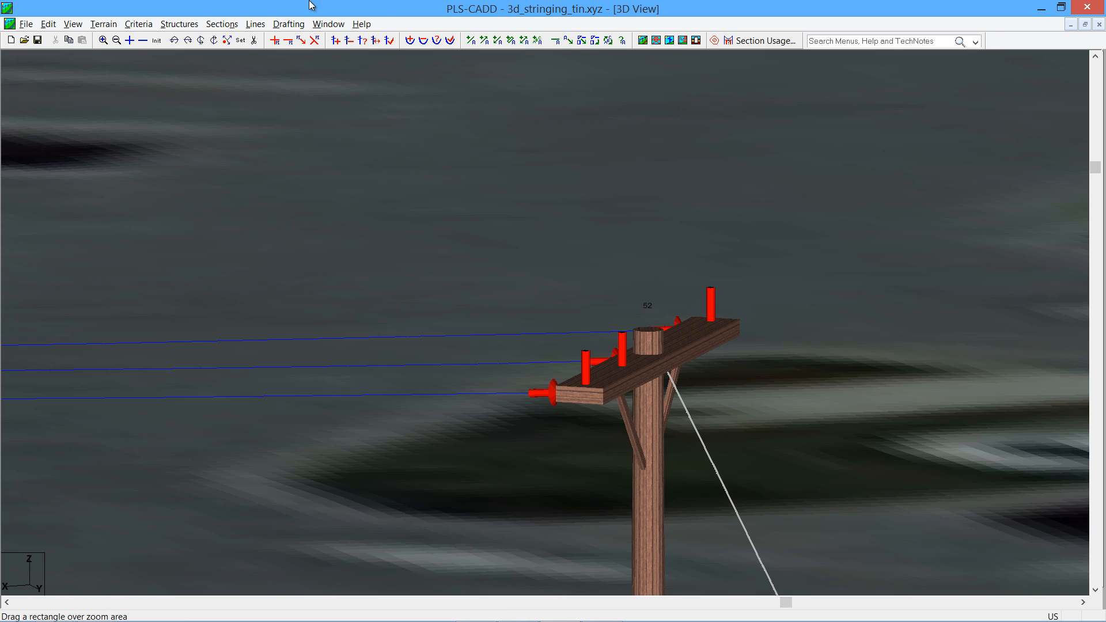
{"action": "left_click", "coordinate": [222, 23]}
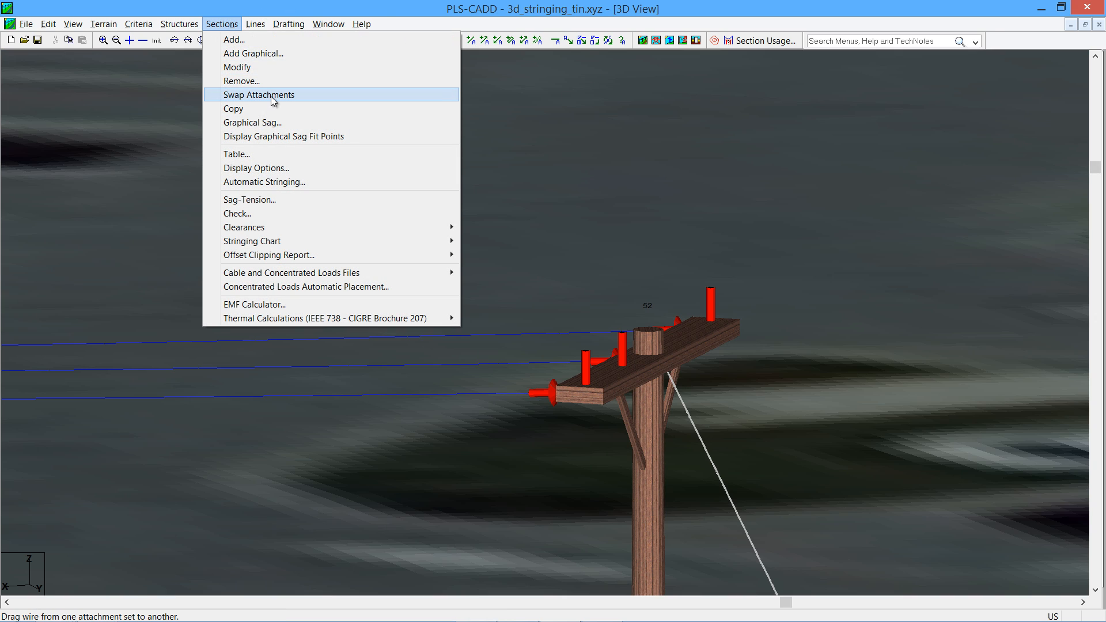
{"action": "left_click", "coordinate": [258, 95]}
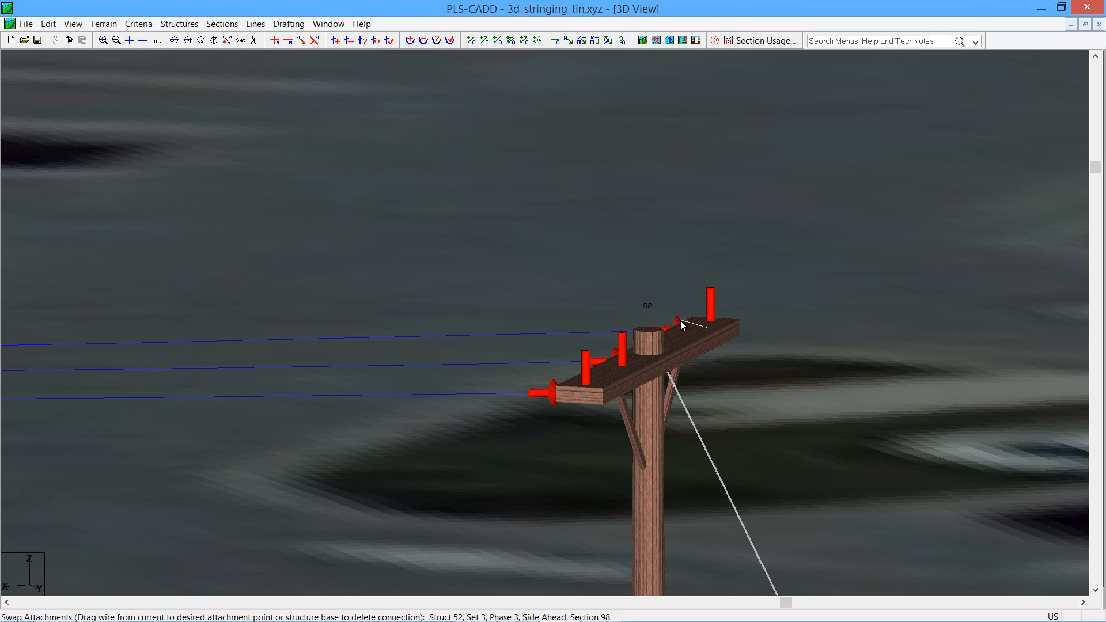
{"action": "left_click_drag", "start_coordinate": [681, 324], "coordinate": [553, 393]}
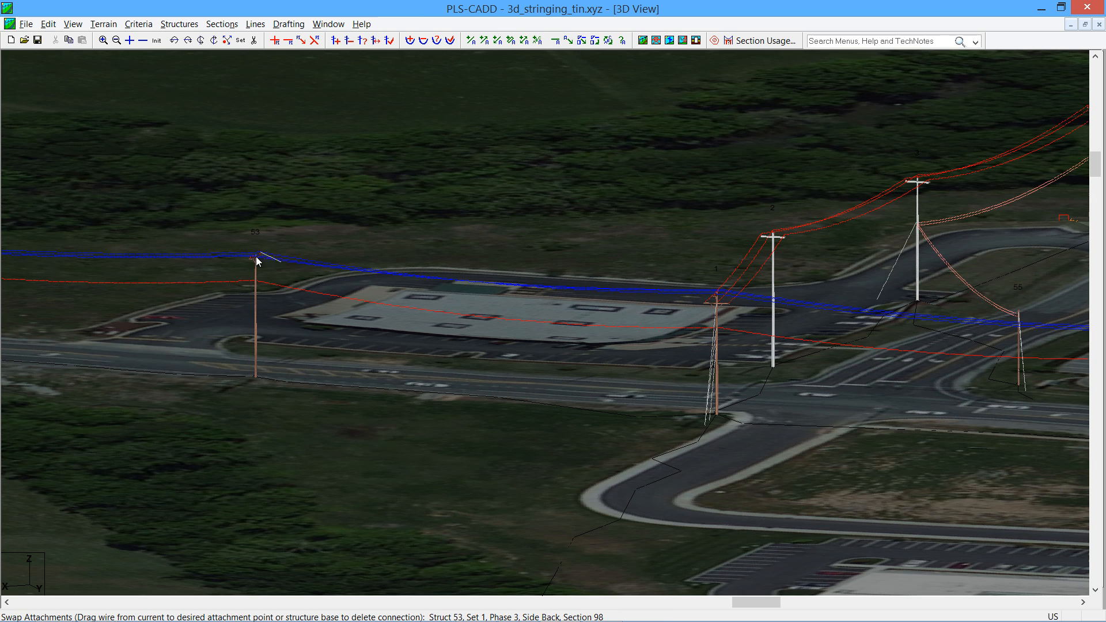
Swap Attachments again, dragging the wire end at pole 53 to a new attachment point
{"action": "left_click", "coordinate": [221, 23]}
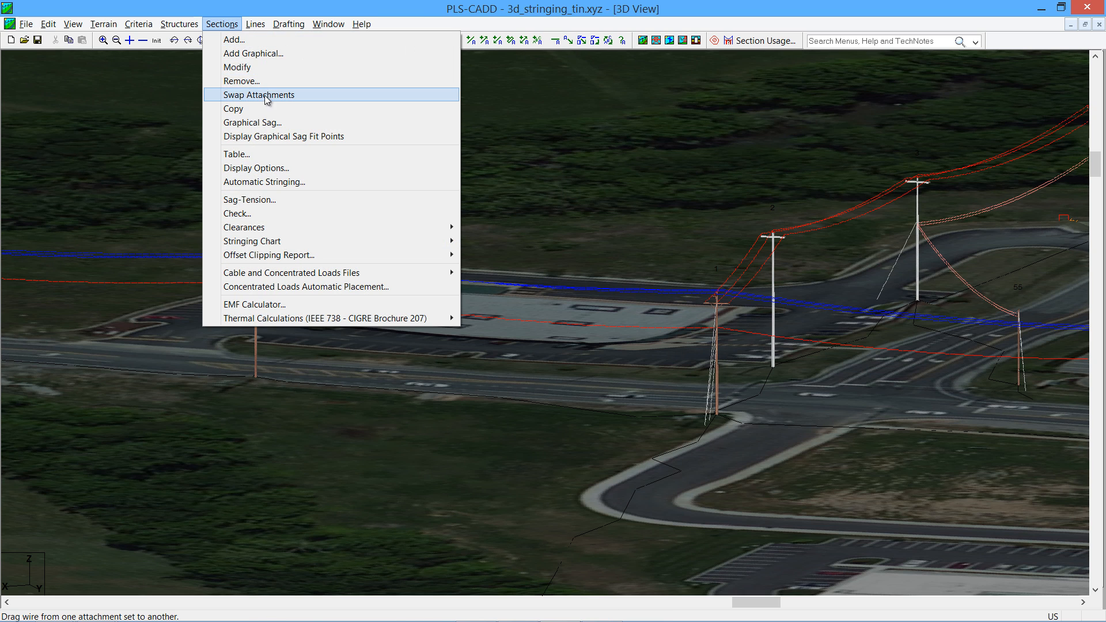
{"action": "left_click", "coordinate": [260, 95]}
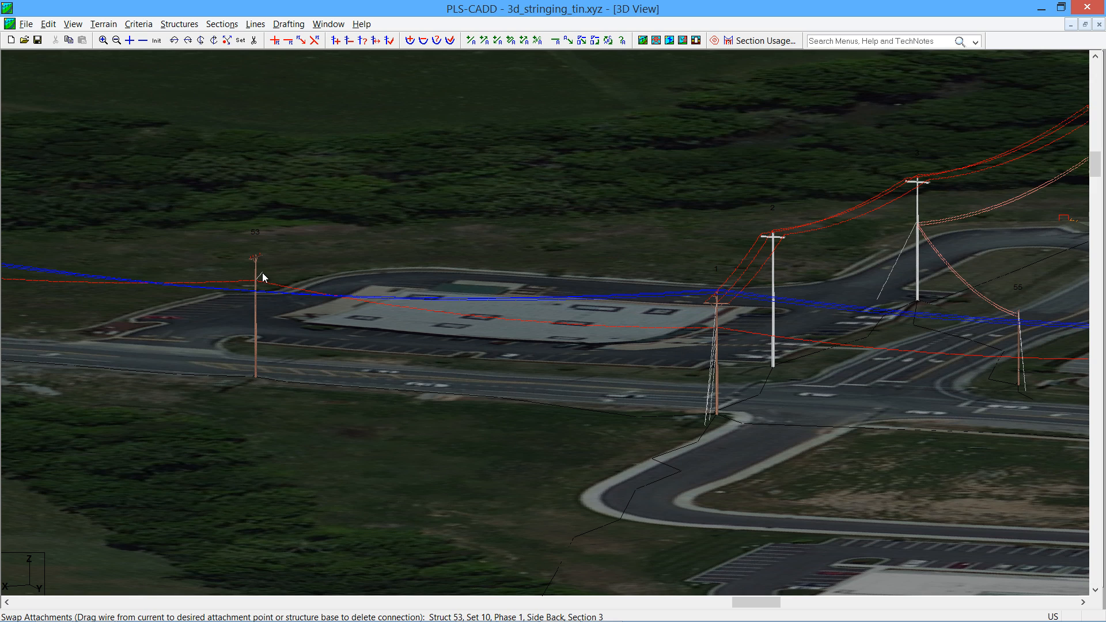
{"action": "mouse_move", "coordinate": [268, 303]}
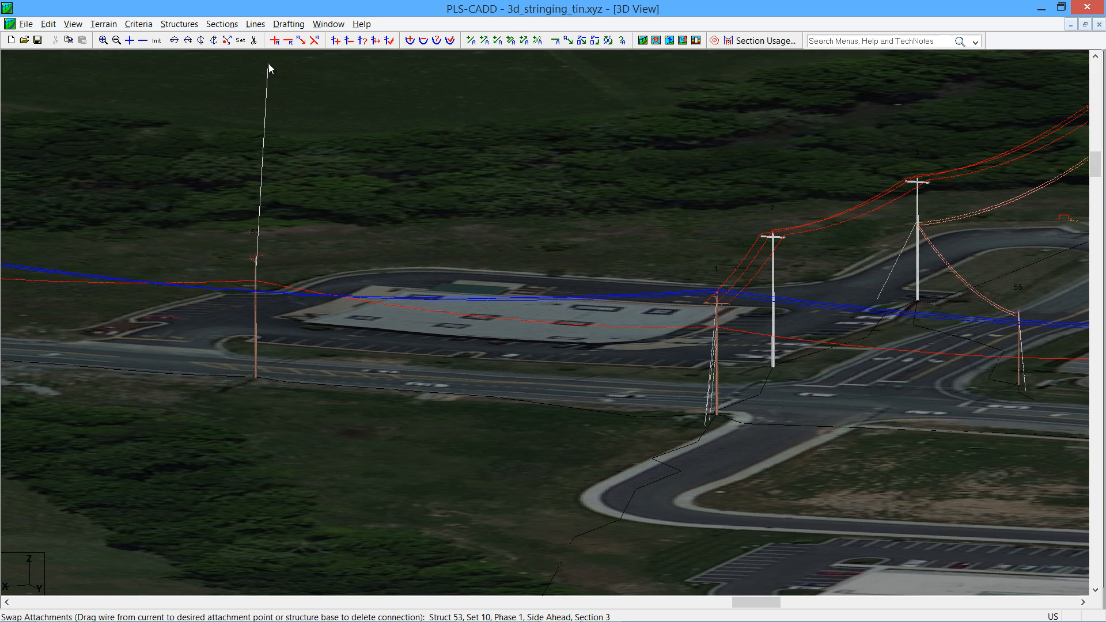
{"action": "left_click_drag", "start_coordinate": [270, 66], "coordinate": [400, 171]}
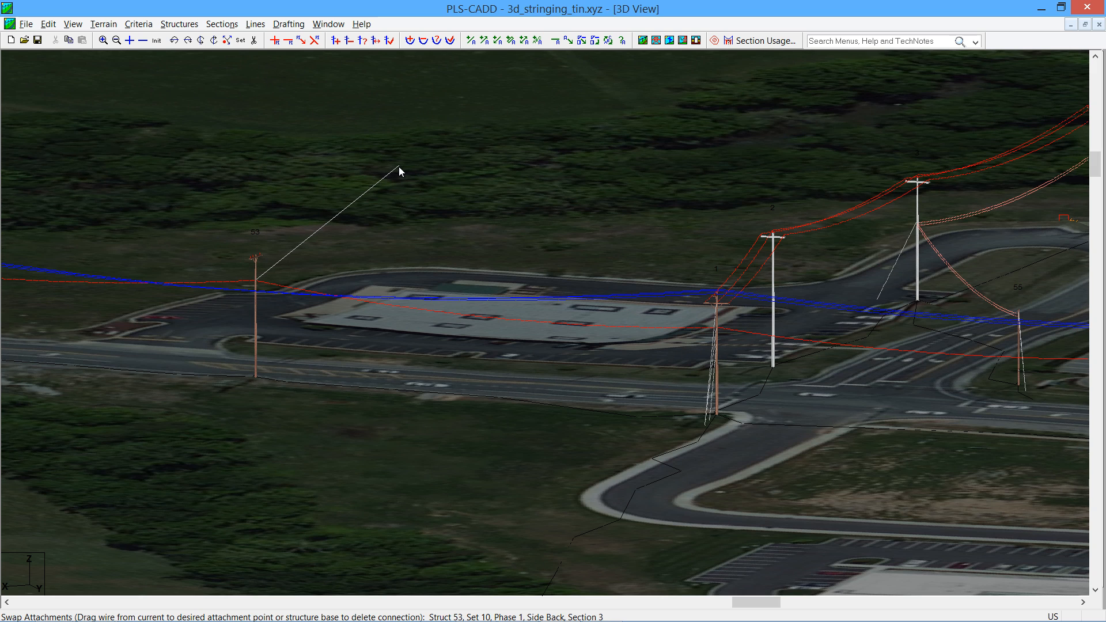
{"action": "left_click", "coordinate": [222, 23]}
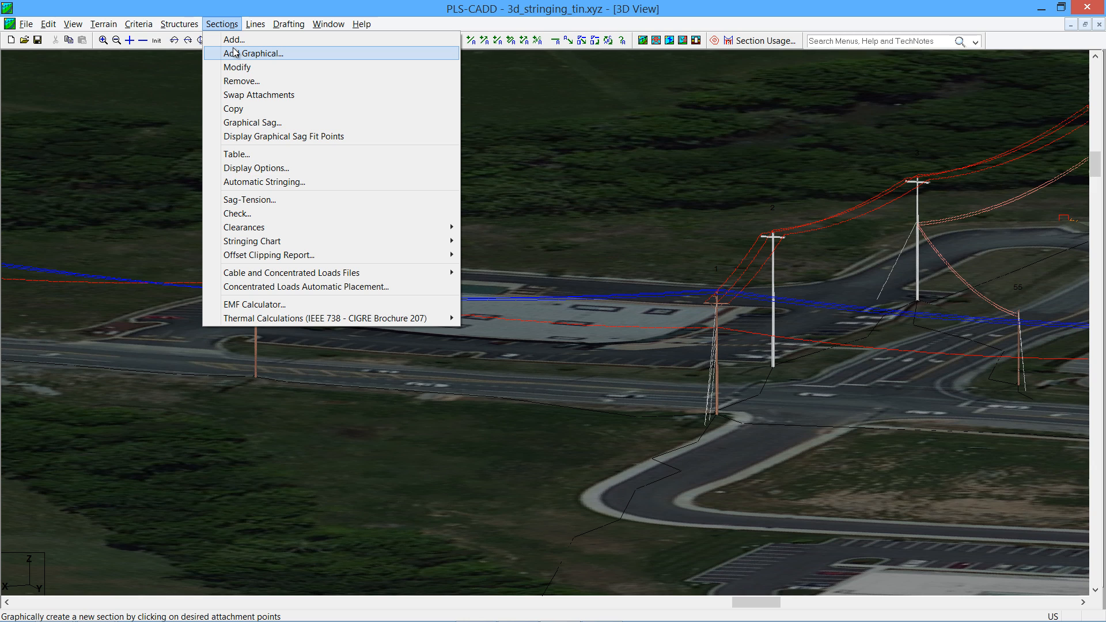
{"action": "mouse_move", "coordinate": [233, 40]}
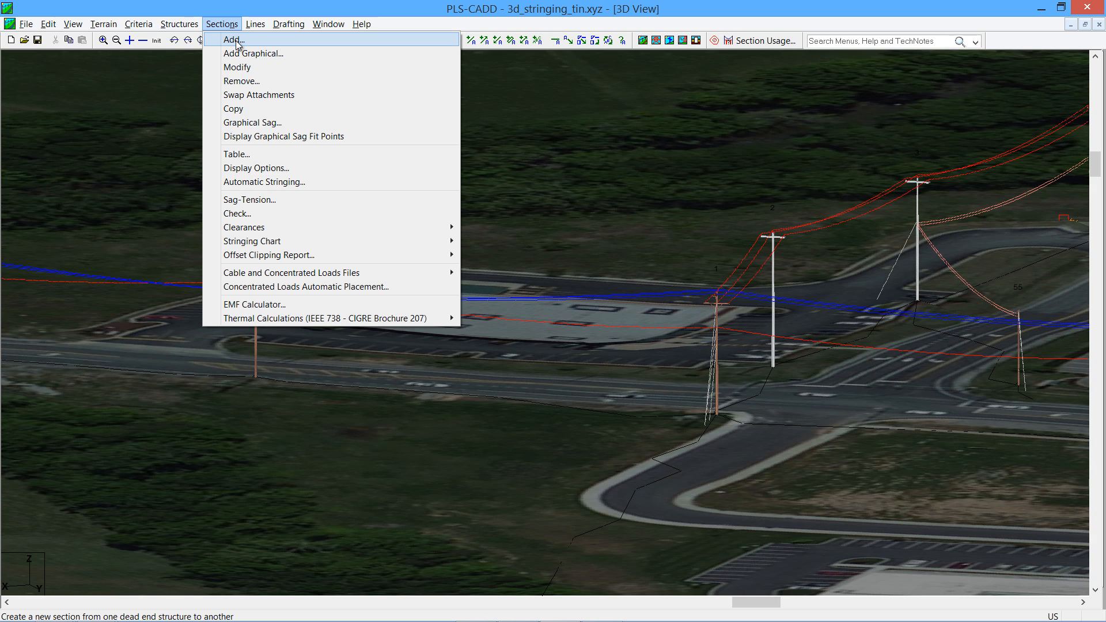
{"action": "mouse_move", "coordinate": [254, 53]}
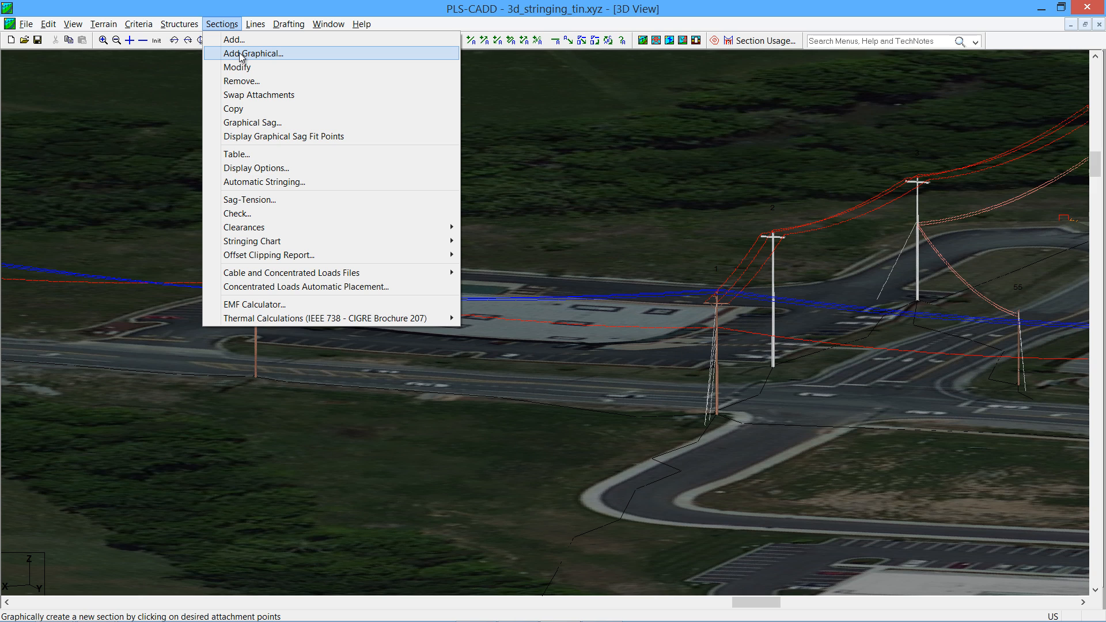